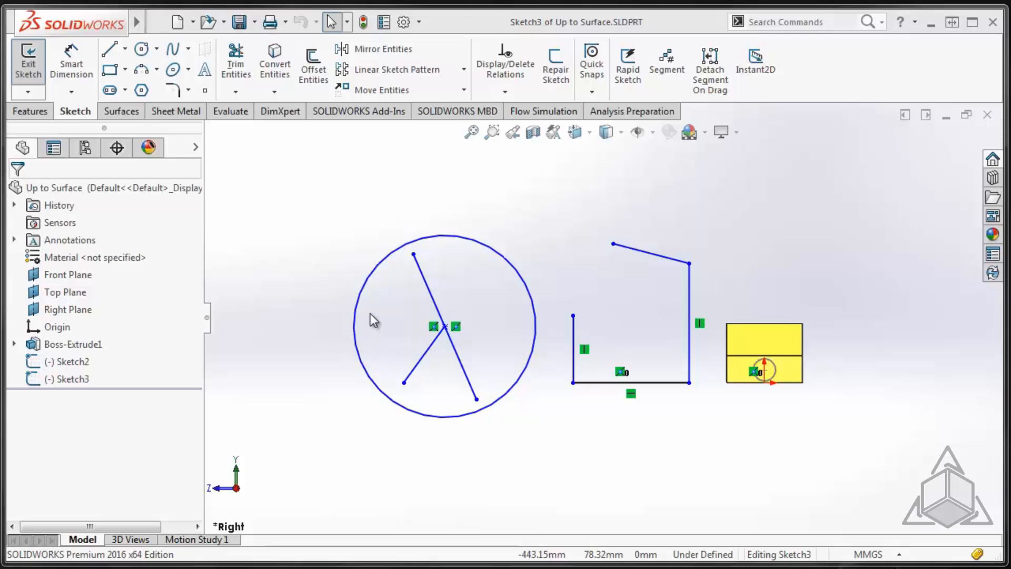
Step: Extend the diagonal line to the circle at both ends with Power trim
right_click(372, 320)
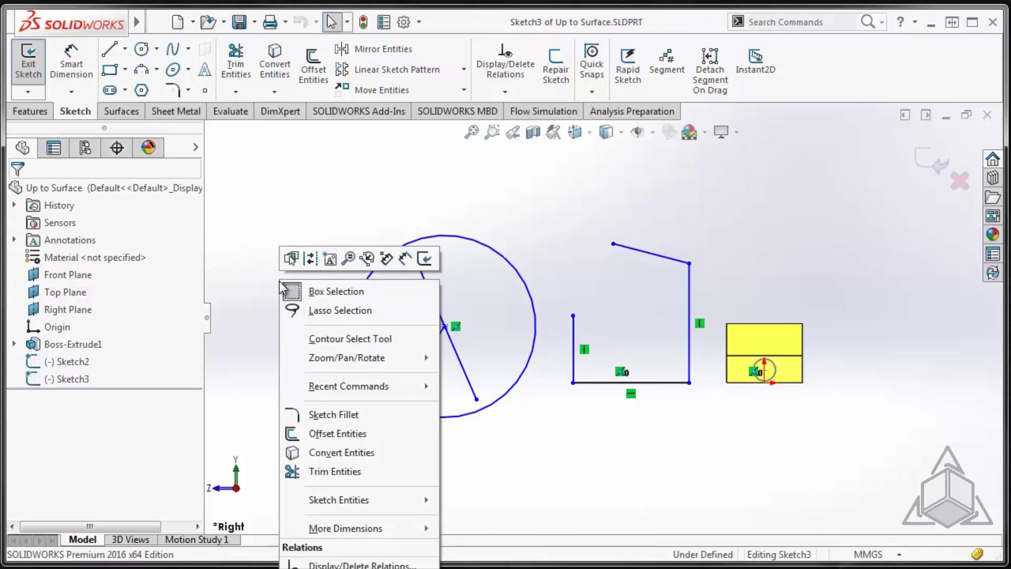
left_click(335, 470)
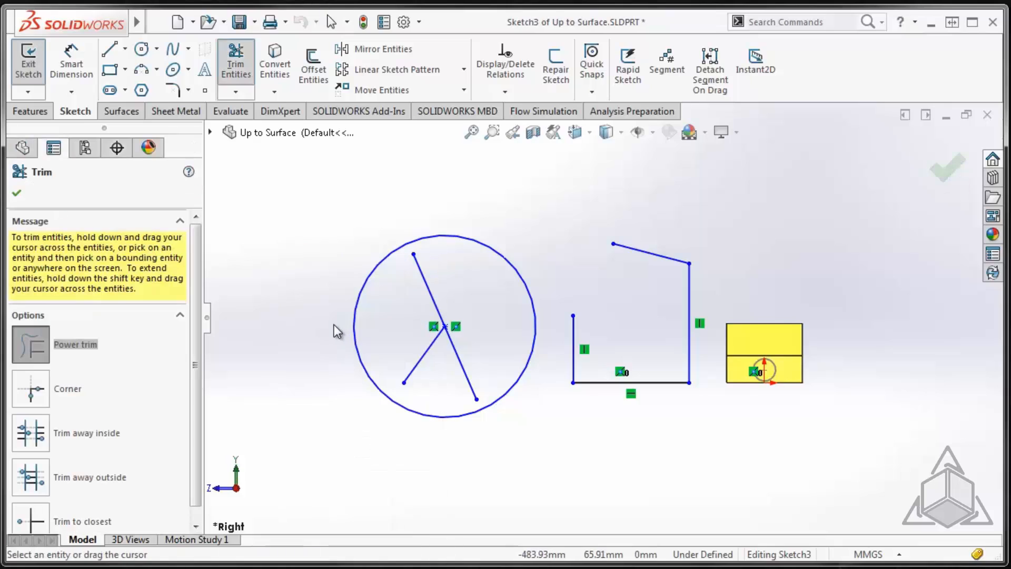
mouse_move(387, 322)
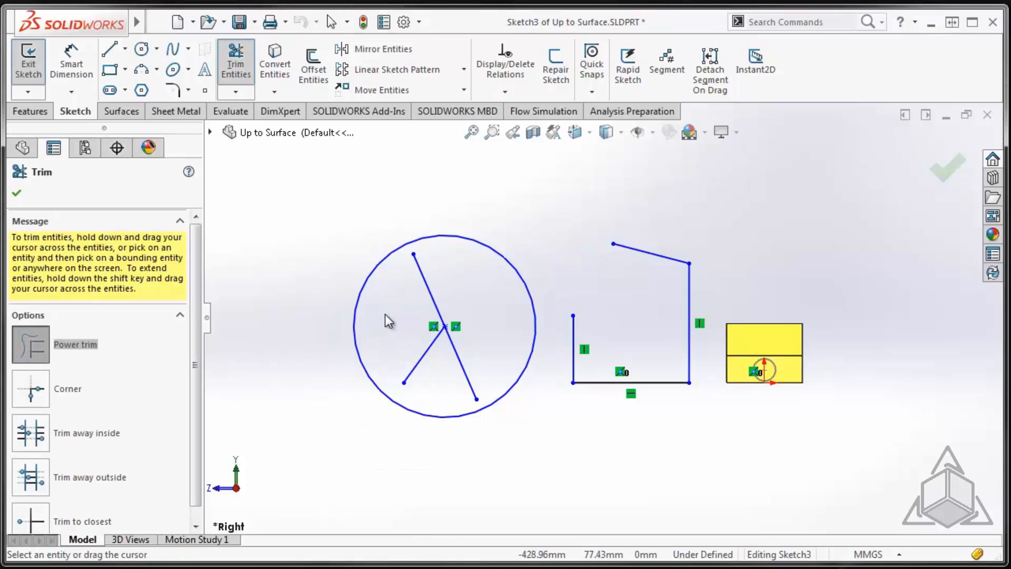
mouse_move(394, 317)
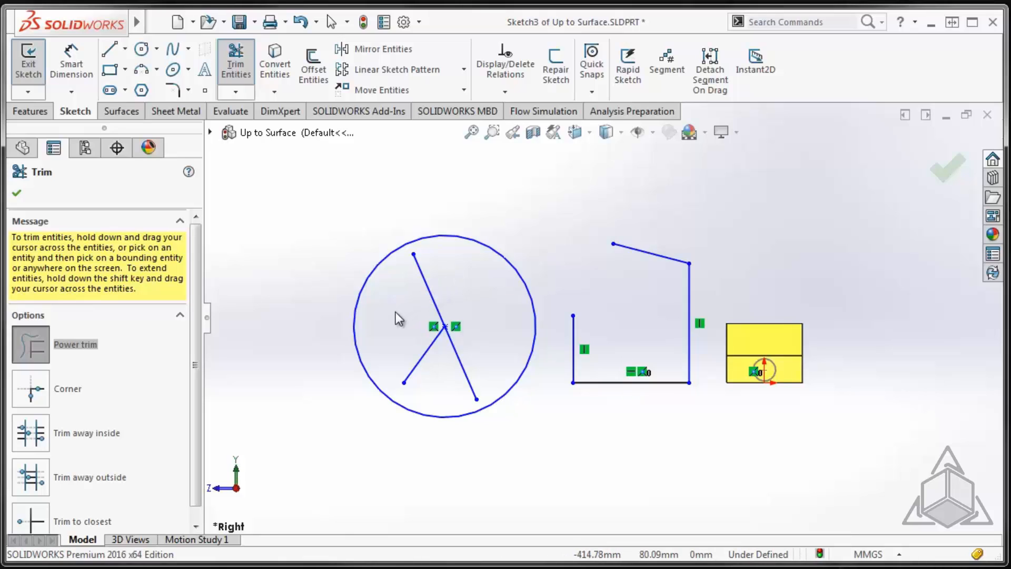
mouse_move(392, 324)
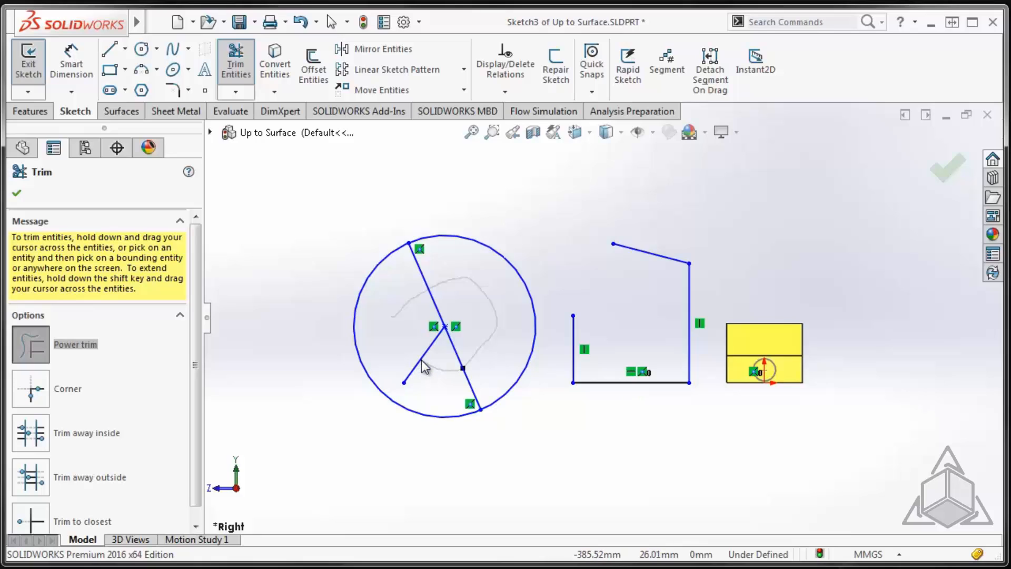
left_click(430, 362)
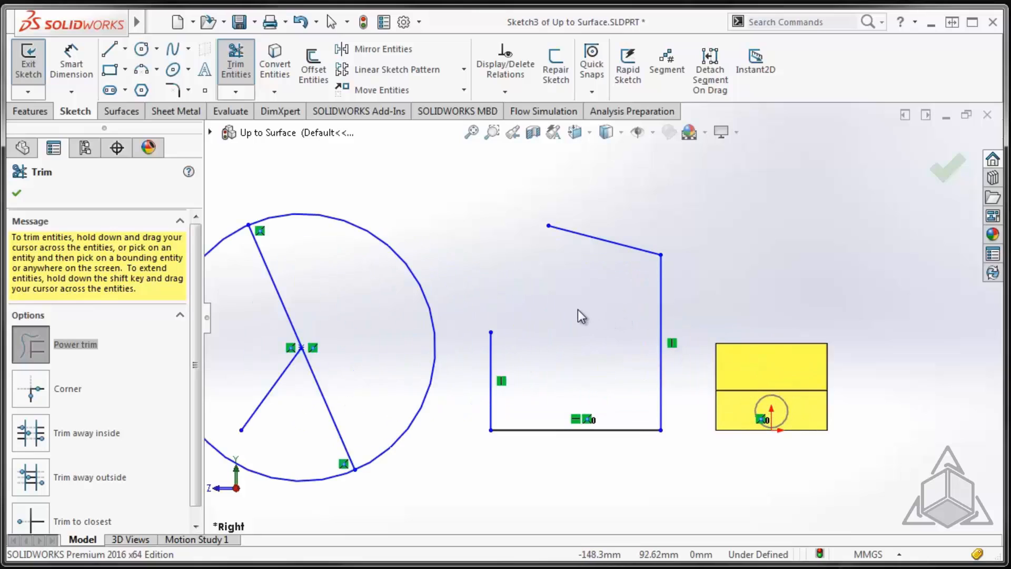
Step: Draw a tangent arc from the left line's top to the slanted line's end, rounding the corner
right_click(579, 316)
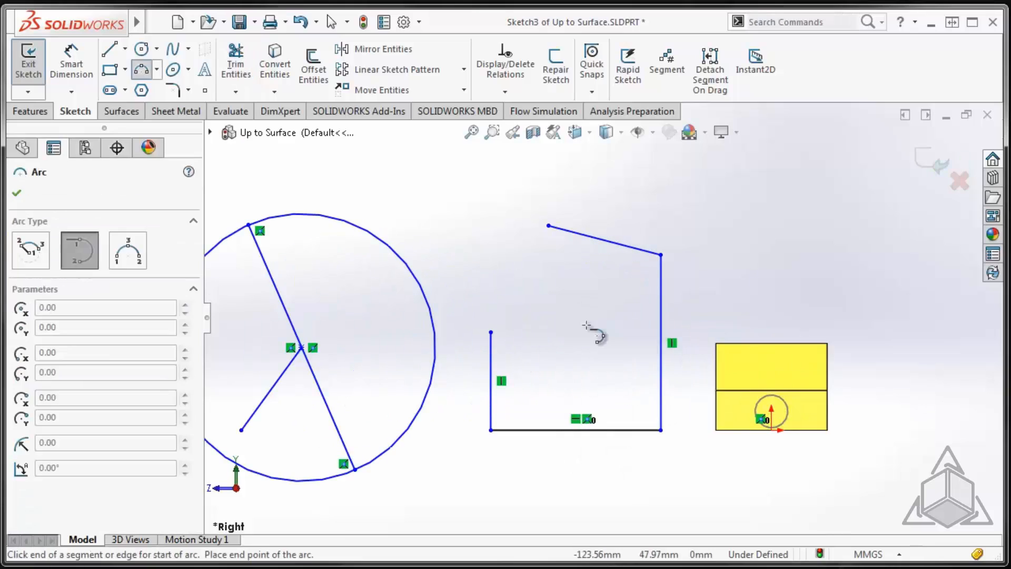
mouse_move(569, 276)
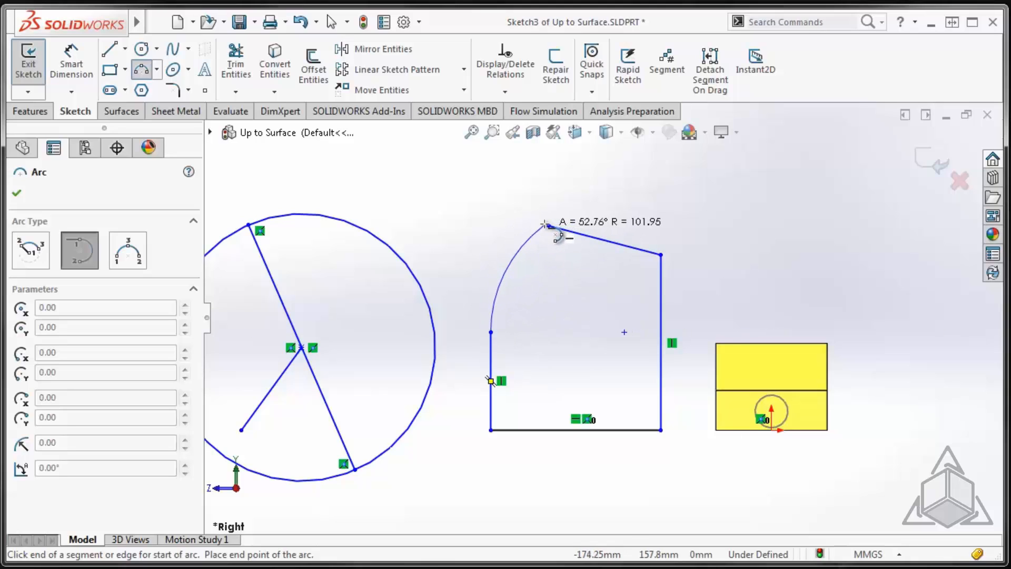
left_click(547, 223)
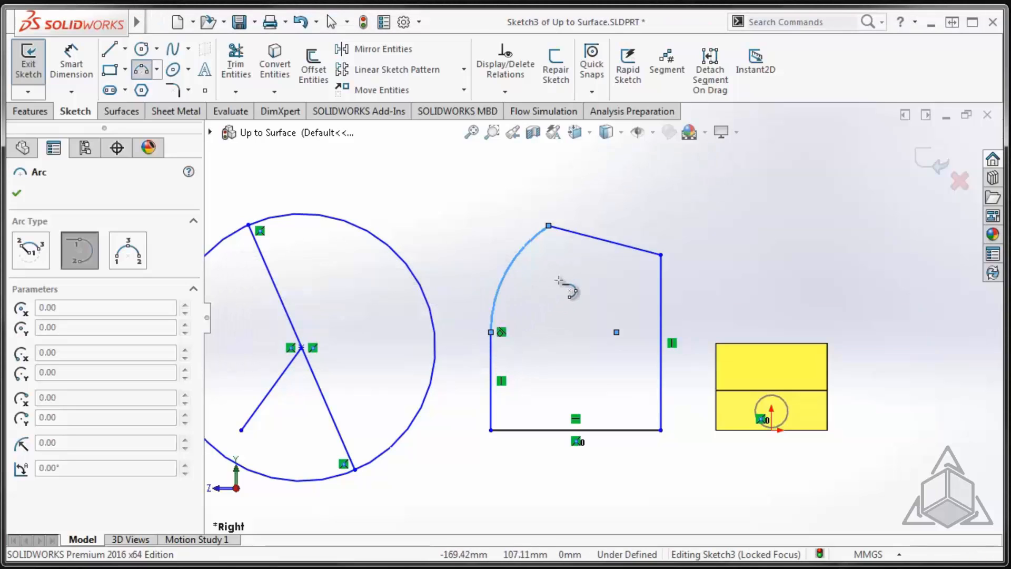
mouse_move(573, 261)
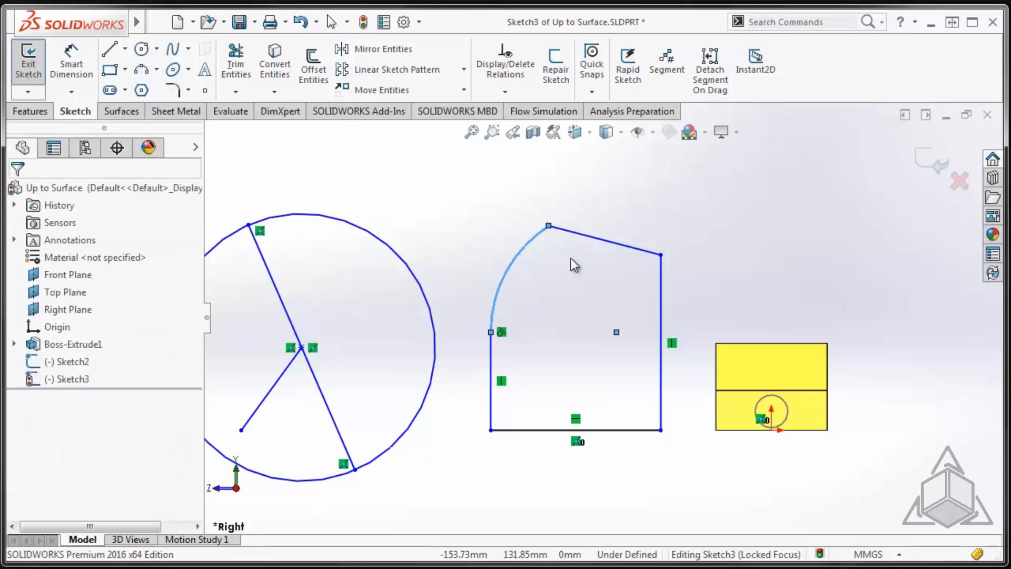
left_click(518, 257)
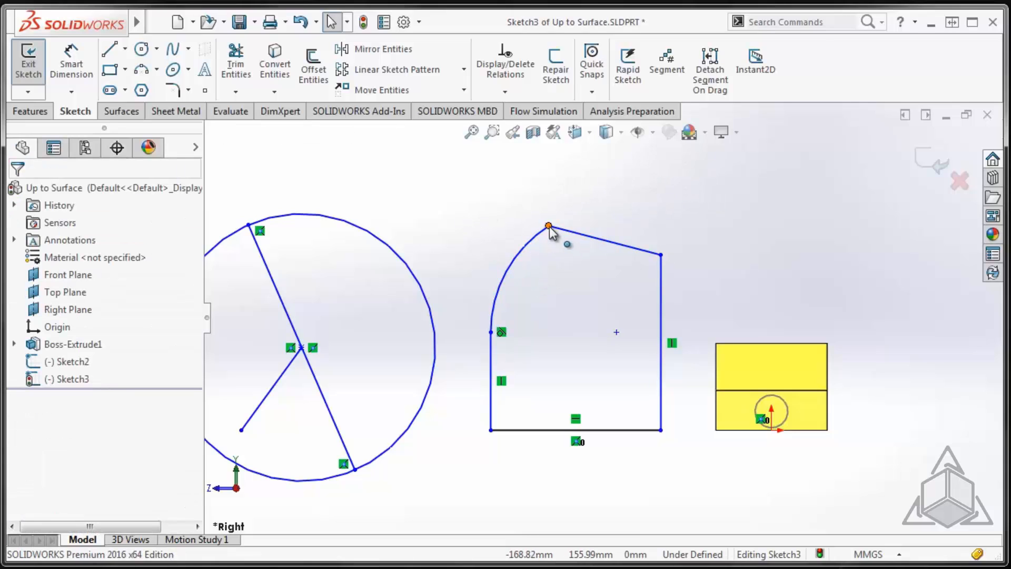
left_click(548, 225)
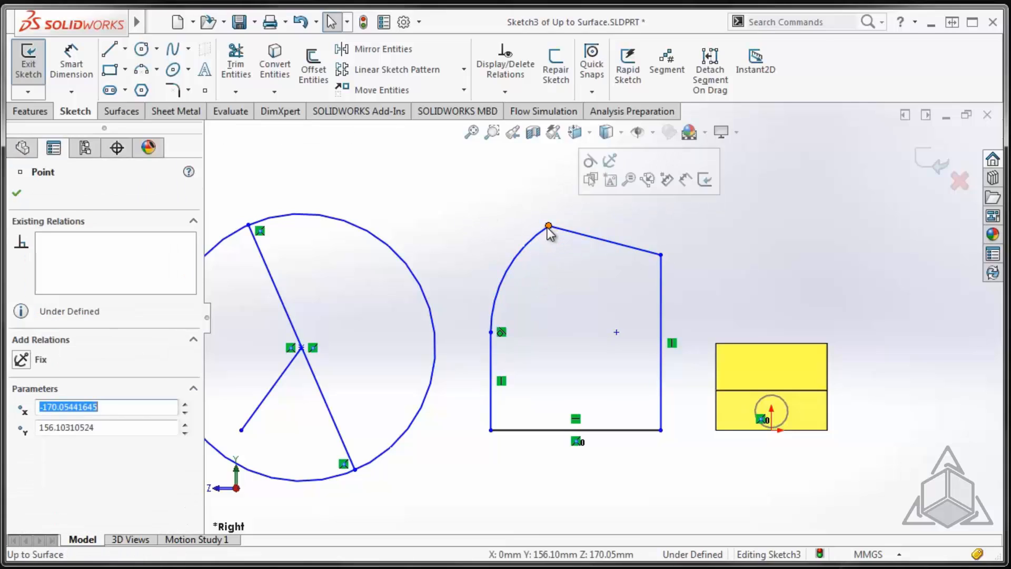
mouse_move(590, 162)
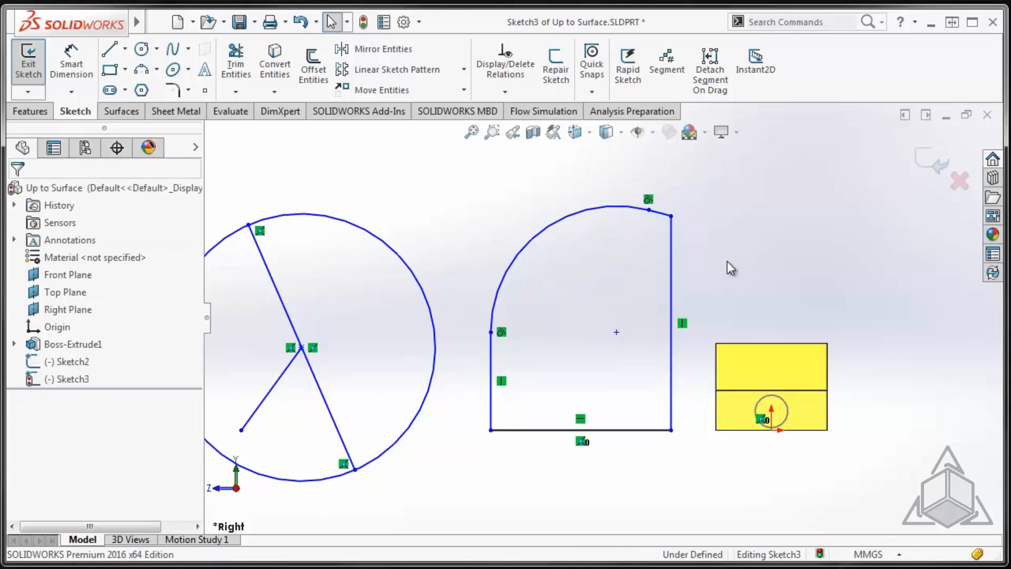
left_click(28, 61)
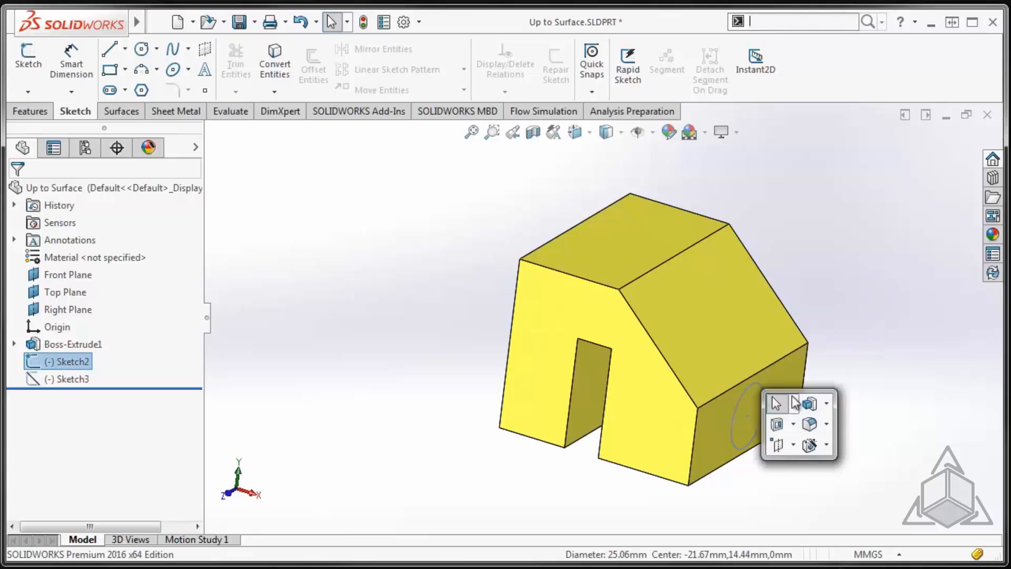
Step: Extrude the circle sketch Up To Surface, orbiting to pick the slot's inner face
left_click(807, 406)
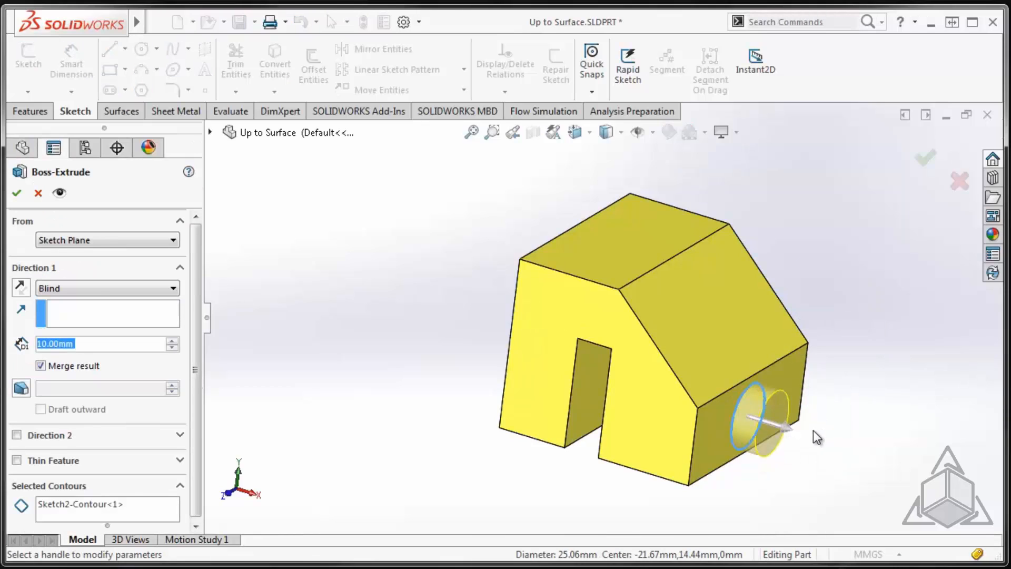
mouse_move(117, 280)
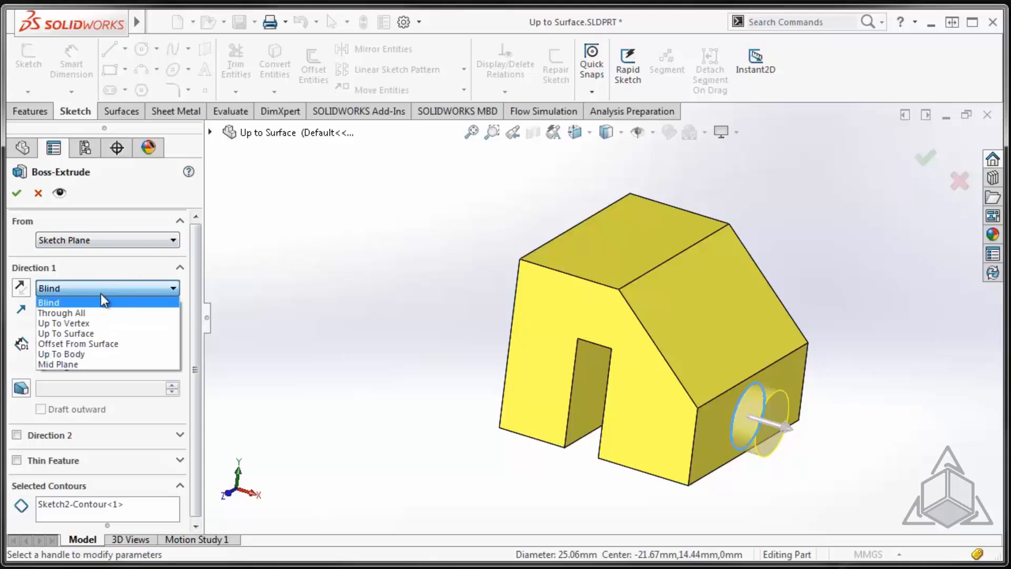
left_click(48, 302)
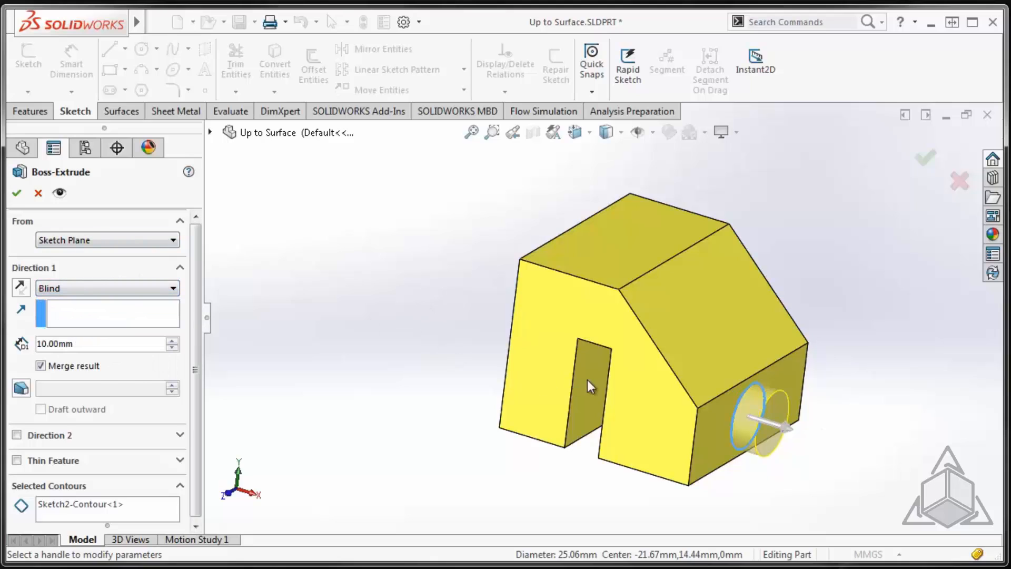
left_click_drag(587, 384, 367, 352)
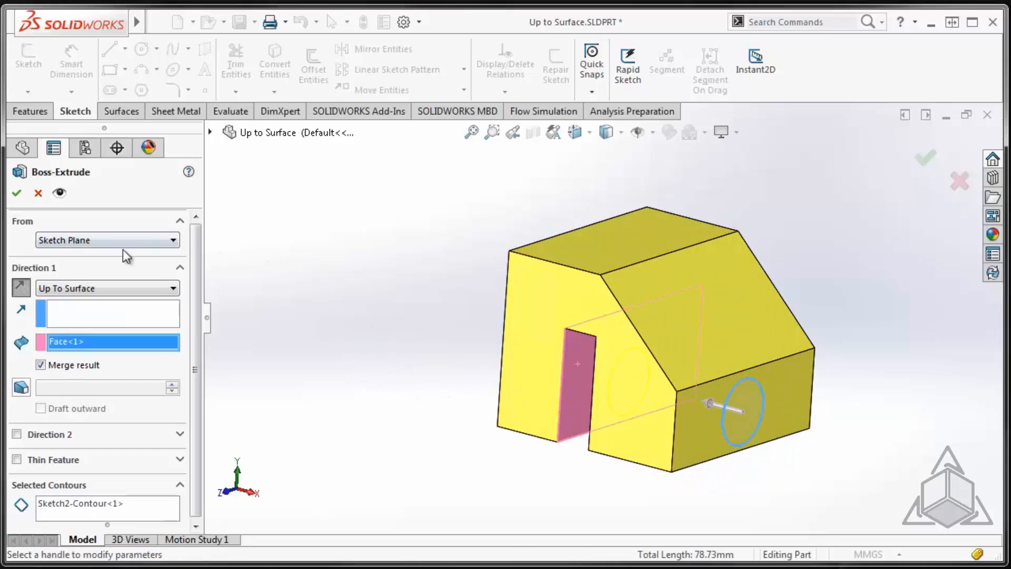
mouse_move(85, 297)
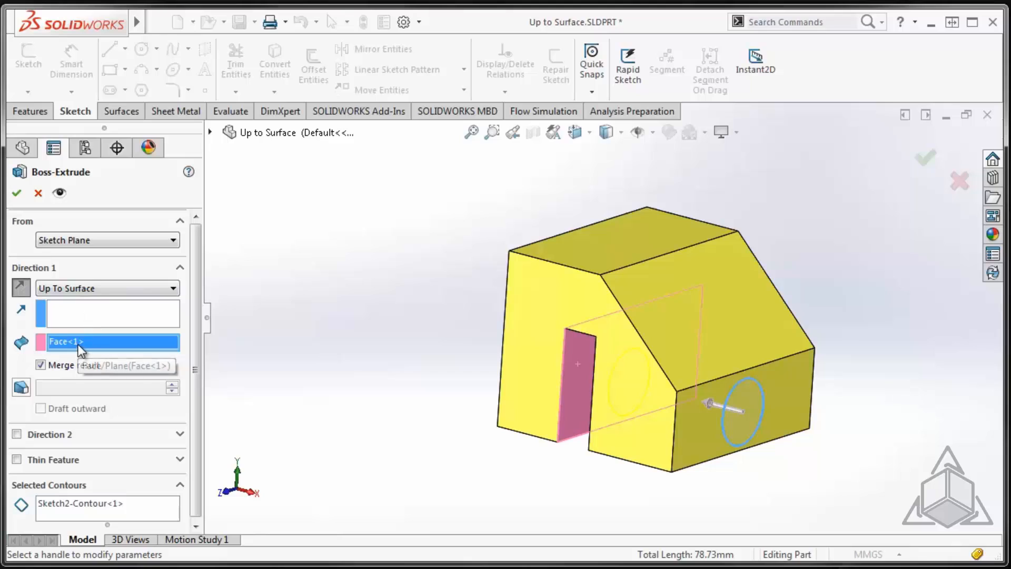
mouse_move(308, 306)
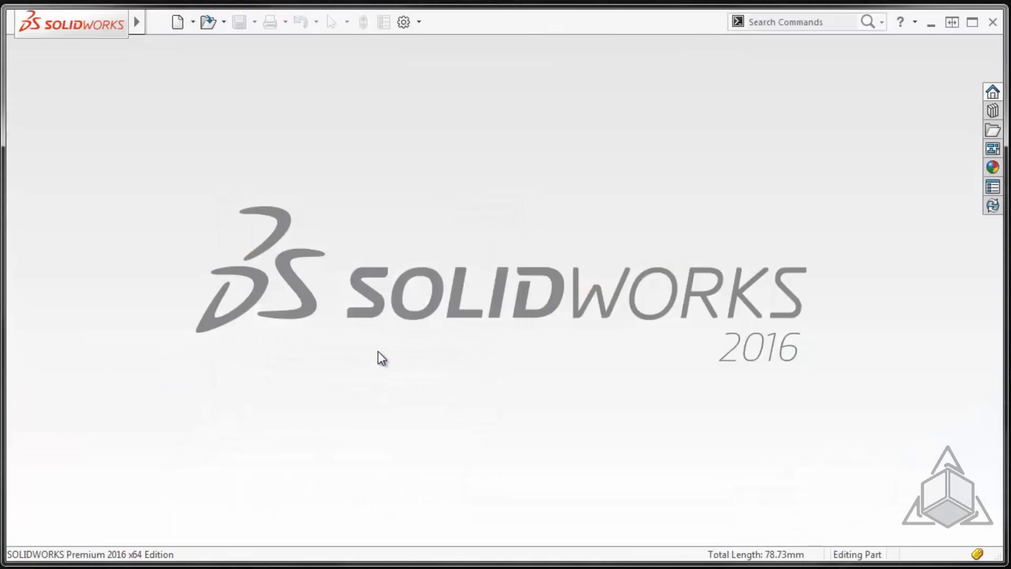
mouse_move(143, 28)
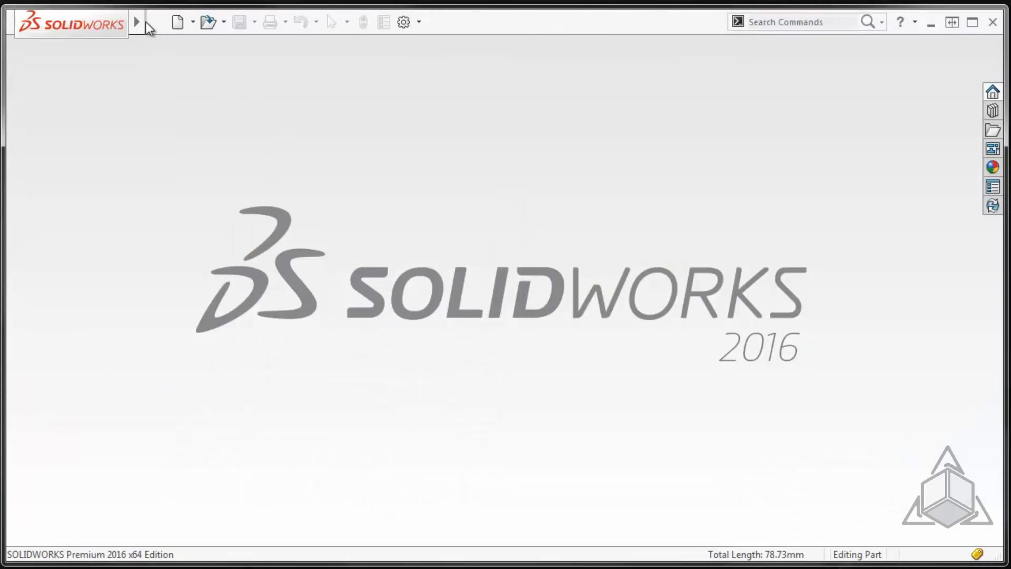
Step: Use File > Open to load the _HG 365 GRINDER.sldasm assembly
left_click(138, 21)
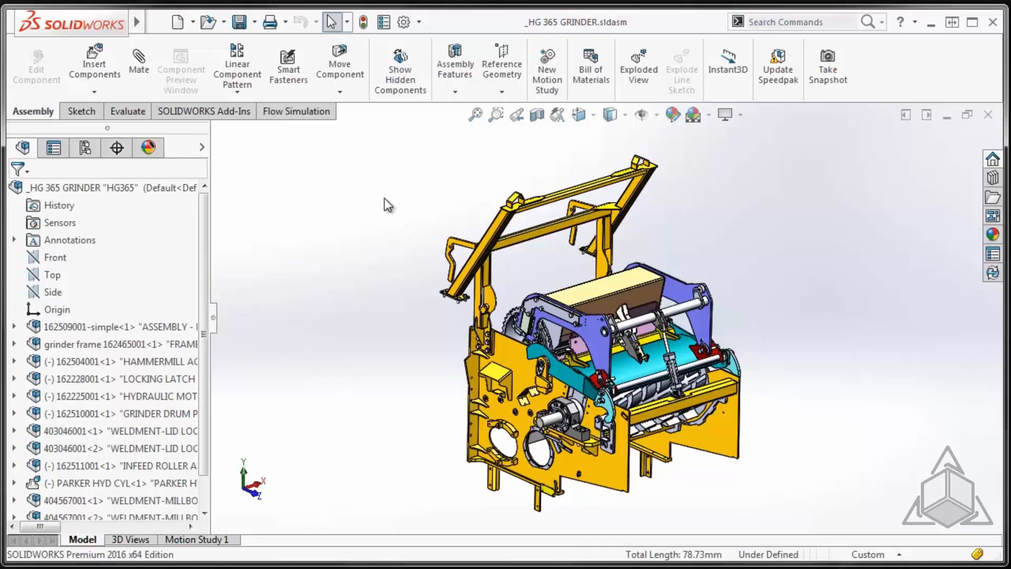
mouse_move(372, 209)
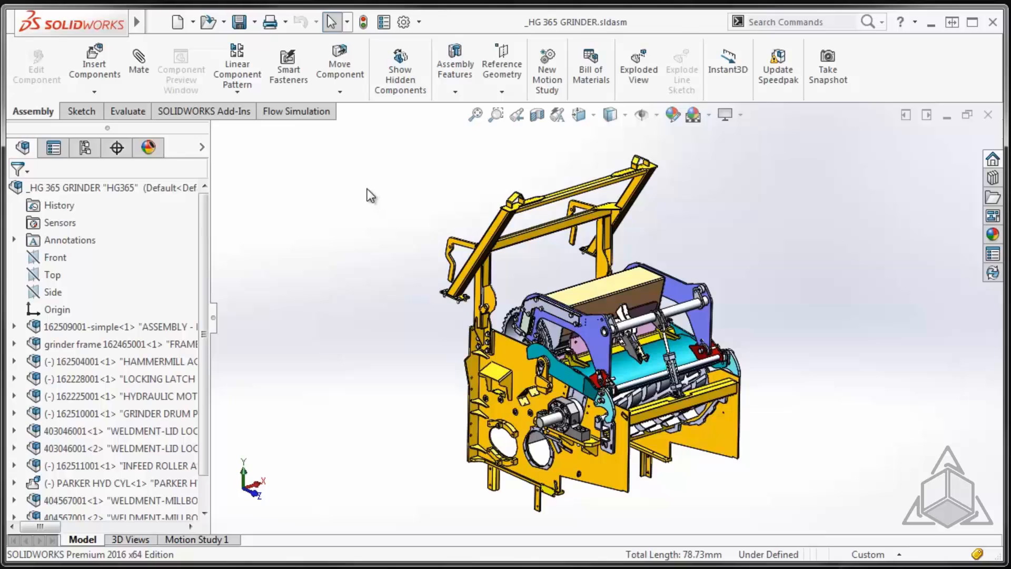
mouse_move(332, 21)
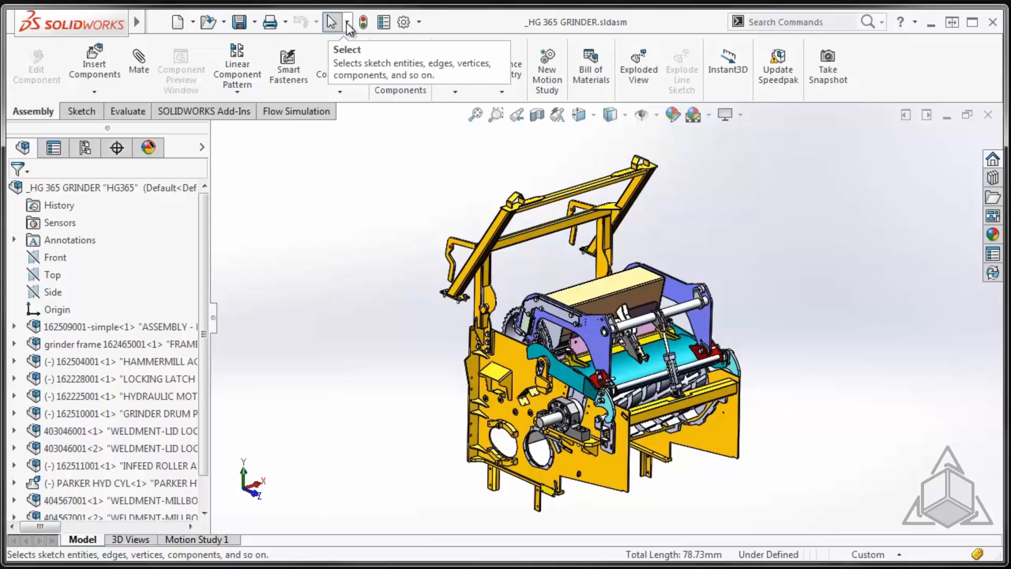
left_click(347, 21)
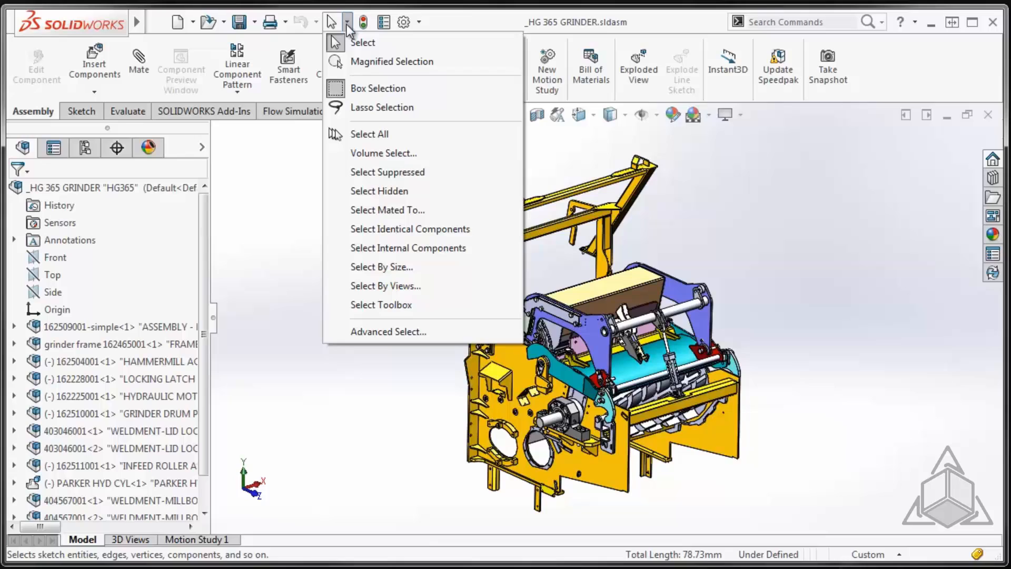
mouse_move(404, 314)
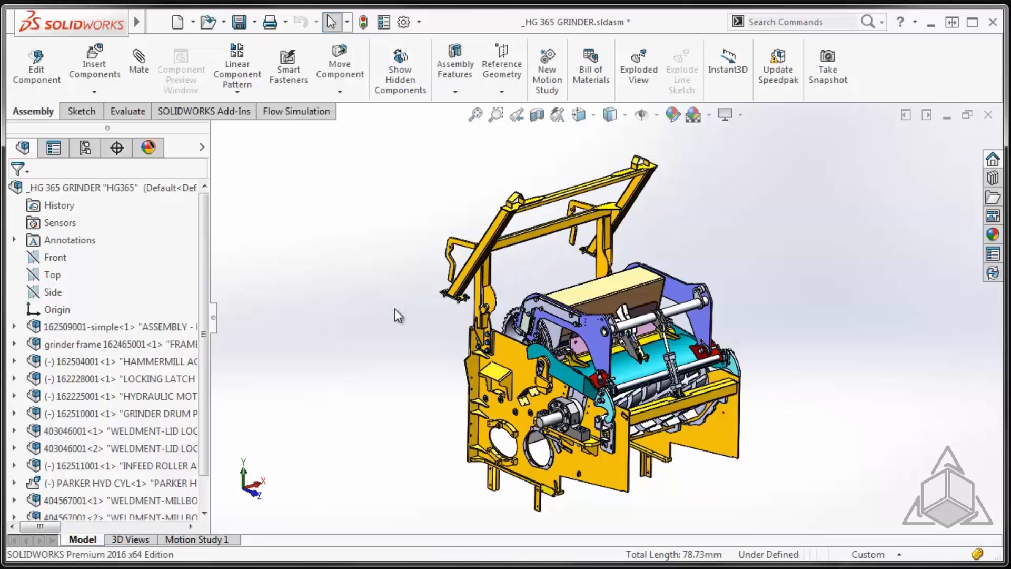
mouse_move(367, 252)
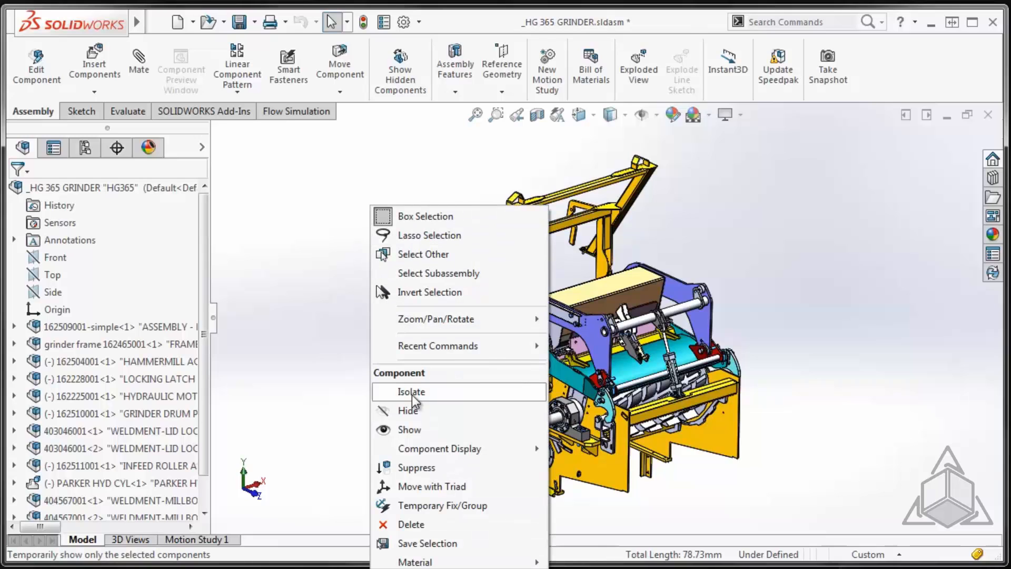
left_click(410, 392)
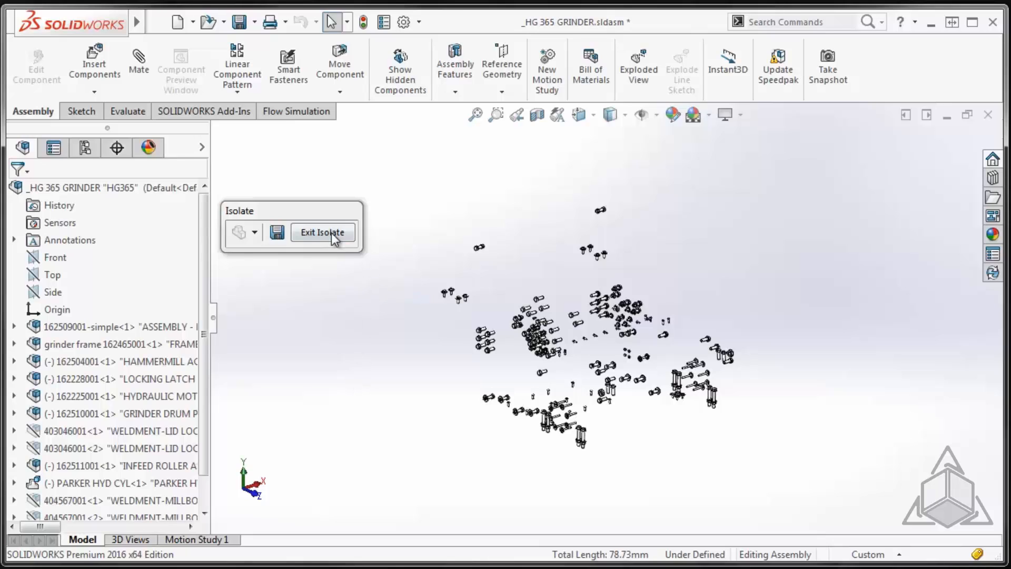
left_click(322, 232)
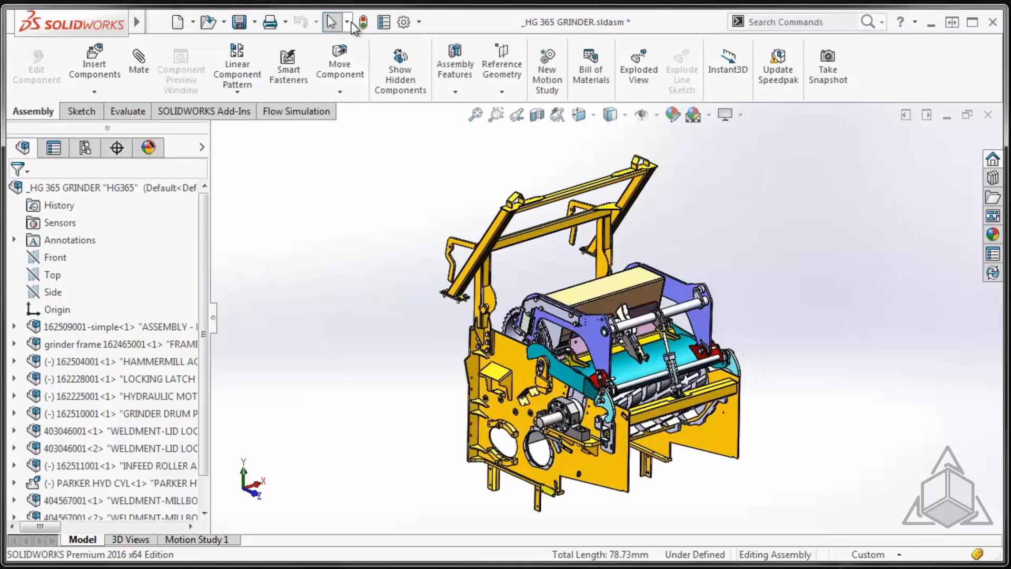
Step: Select all components where File Type = SheetMetal Part via Advanced Select
left_click(347, 21)
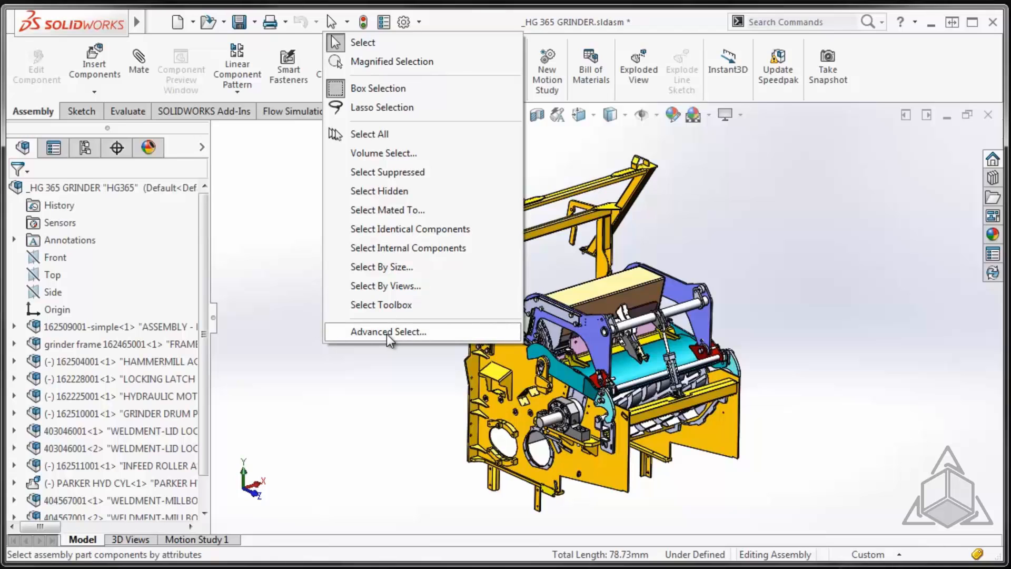
left_click(388, 331)
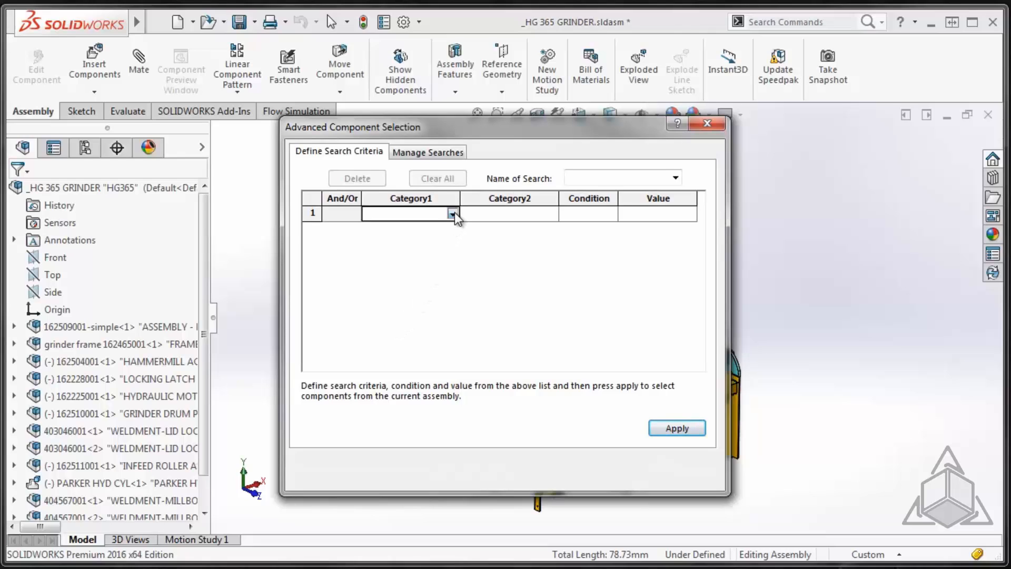
left_click(452, 213)
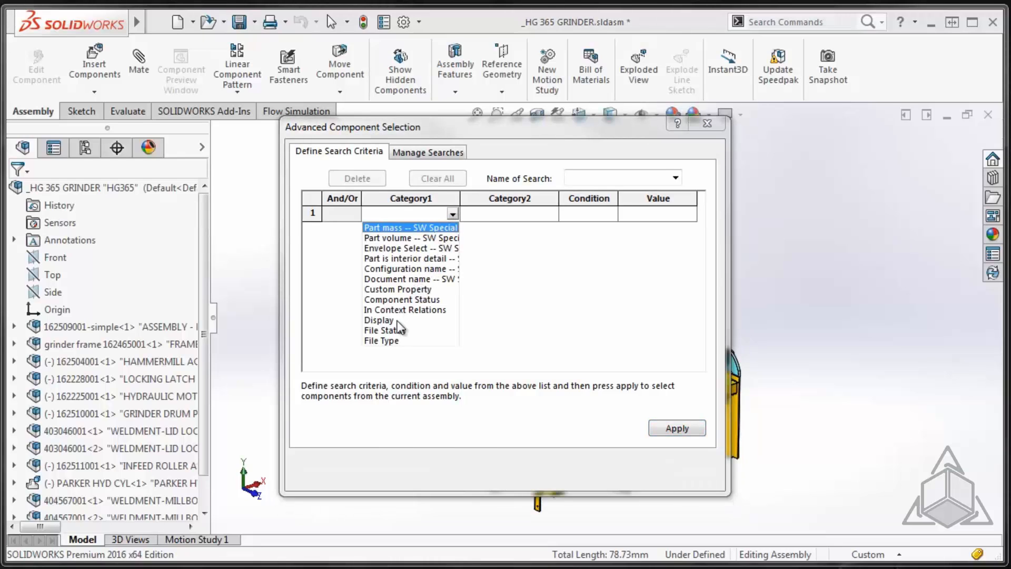
left_click(380, 341)
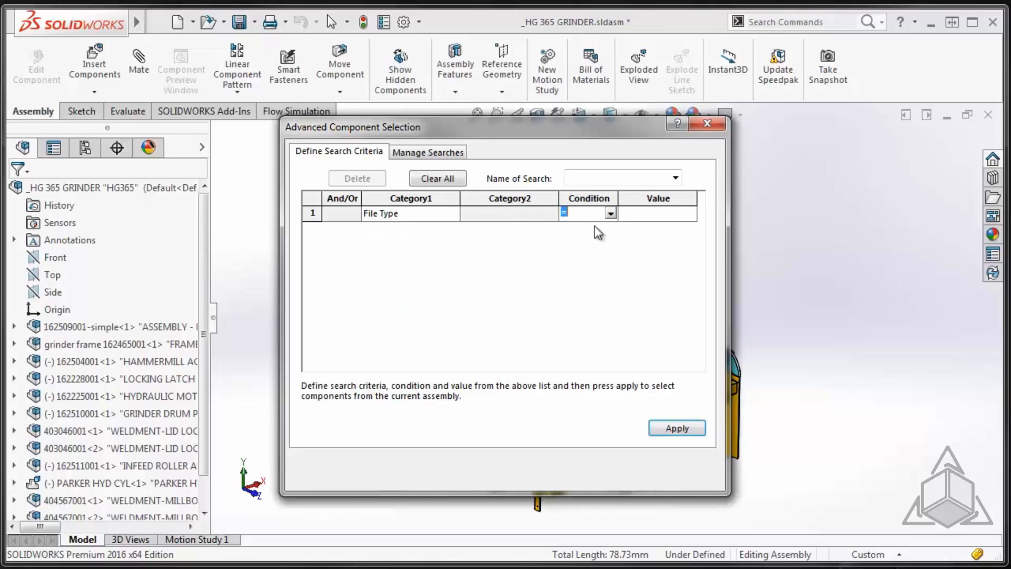
left_click(689, 213)
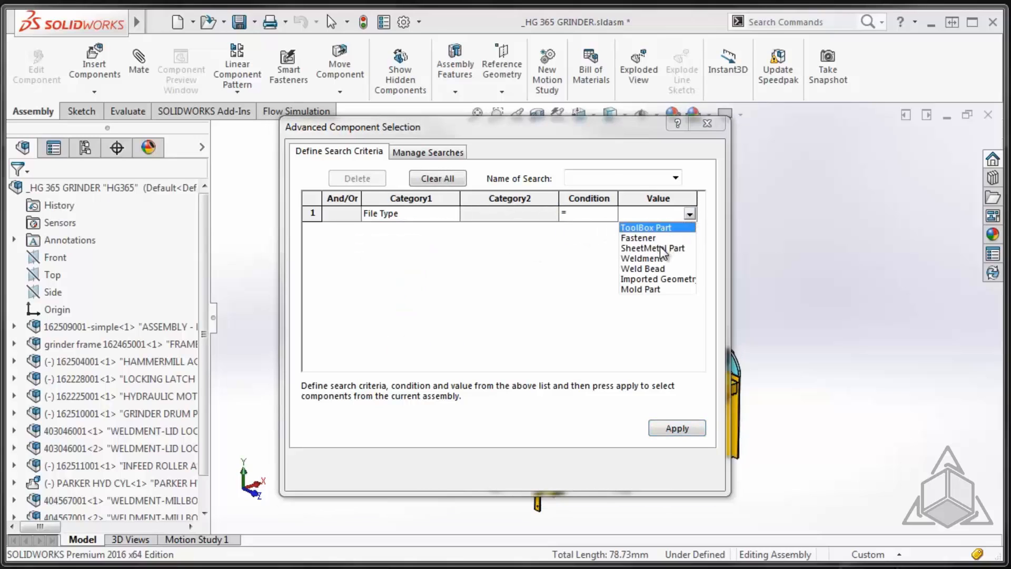
left_click(652, 248)
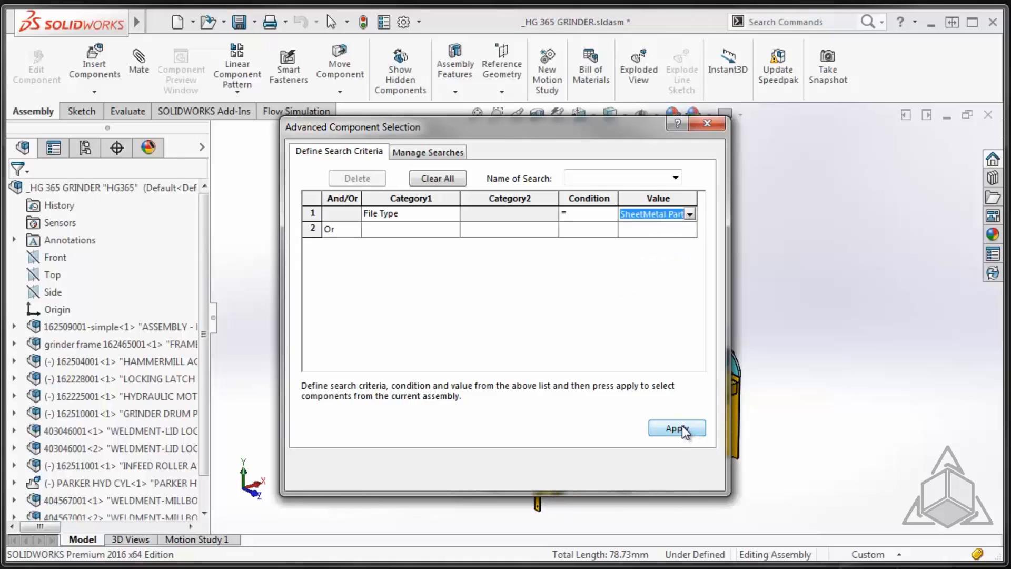
left_click(677, 428)
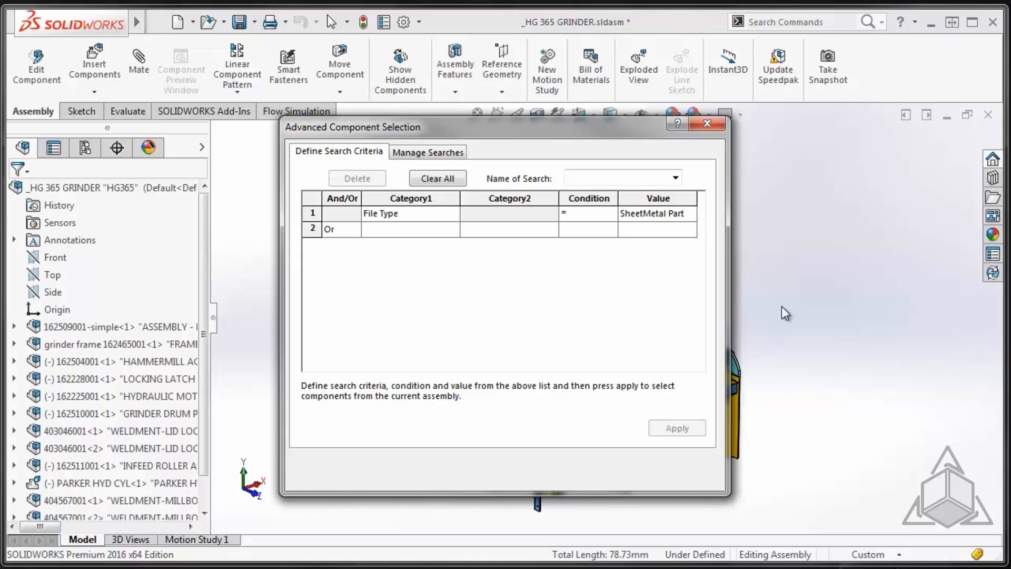
left_click(706, 122)
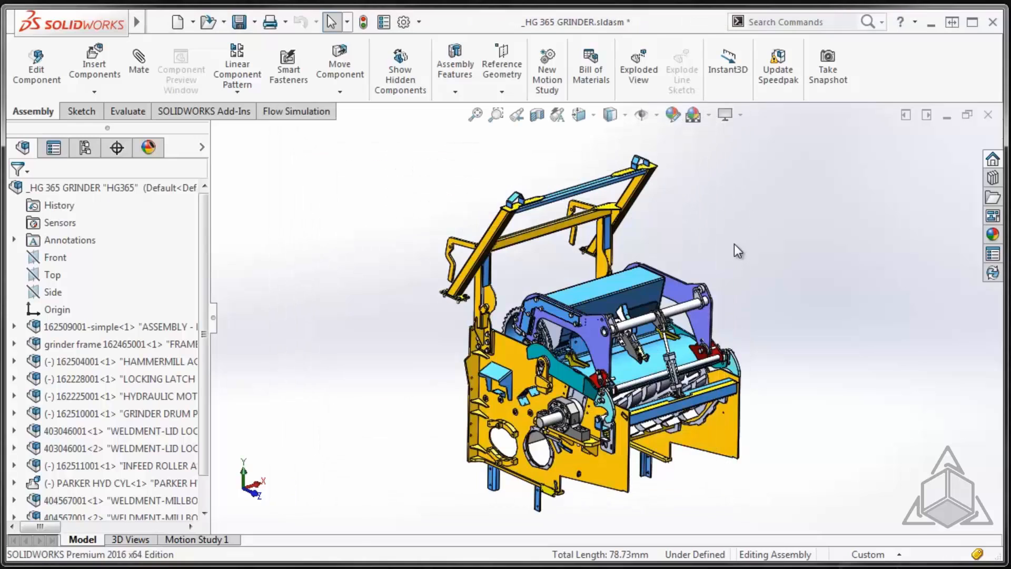
mouse_move(781, 299)
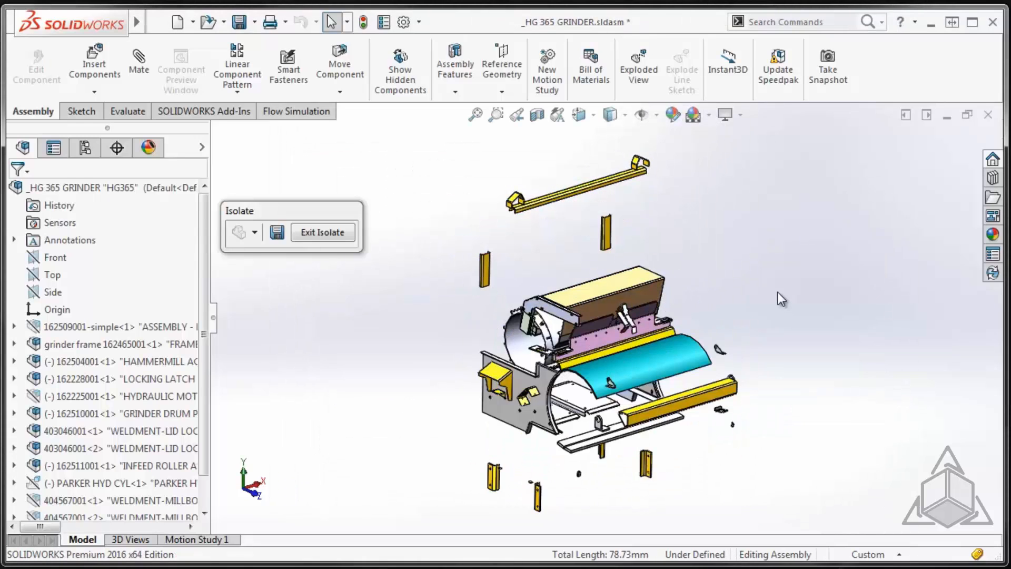
mouse_move(335, 234)
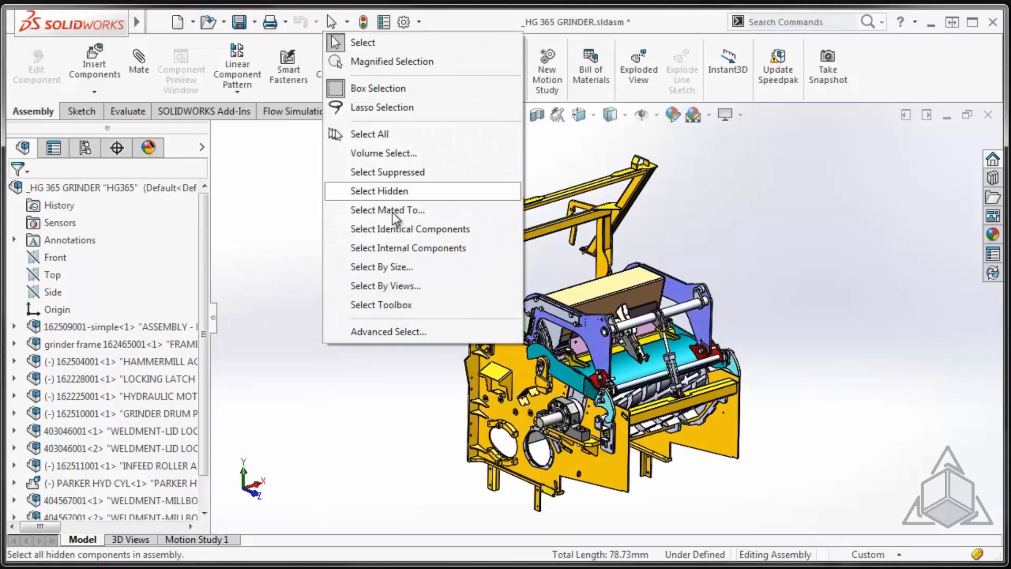
Step: Recreate the SheetMetal Part file-type search and name it SM
left_click(388, 330)
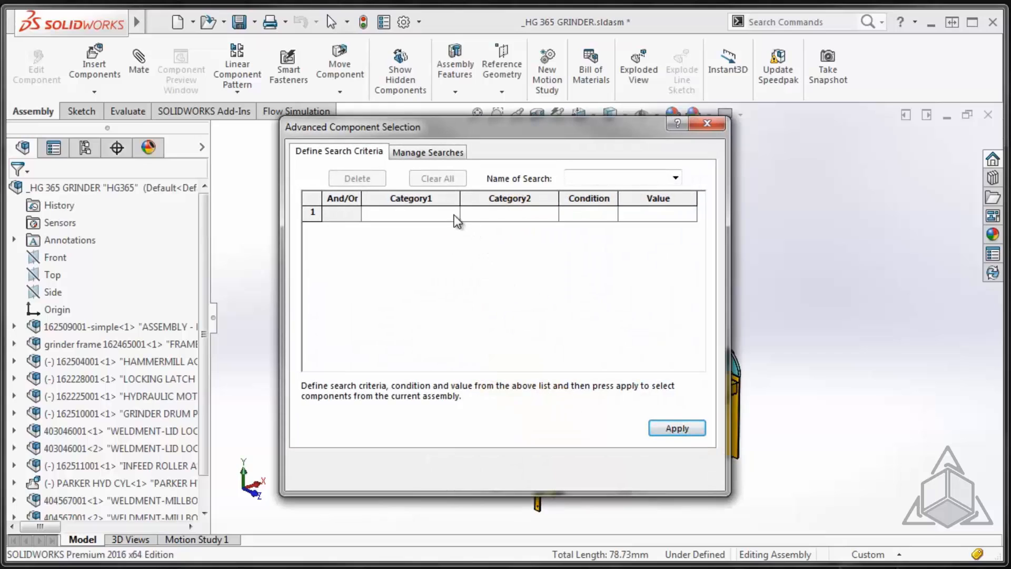
left_click(411, 214)
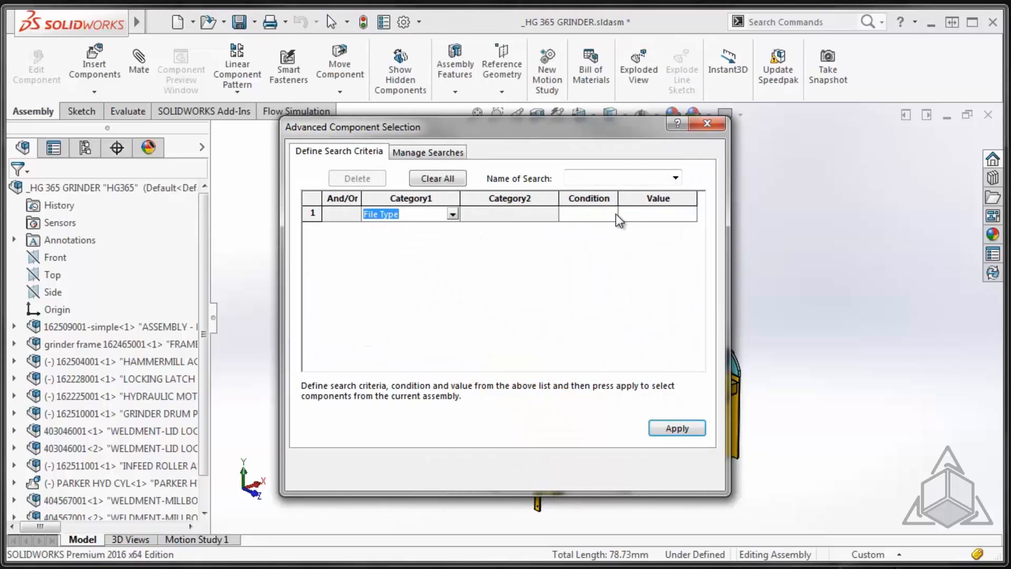
left_click(588, 212)
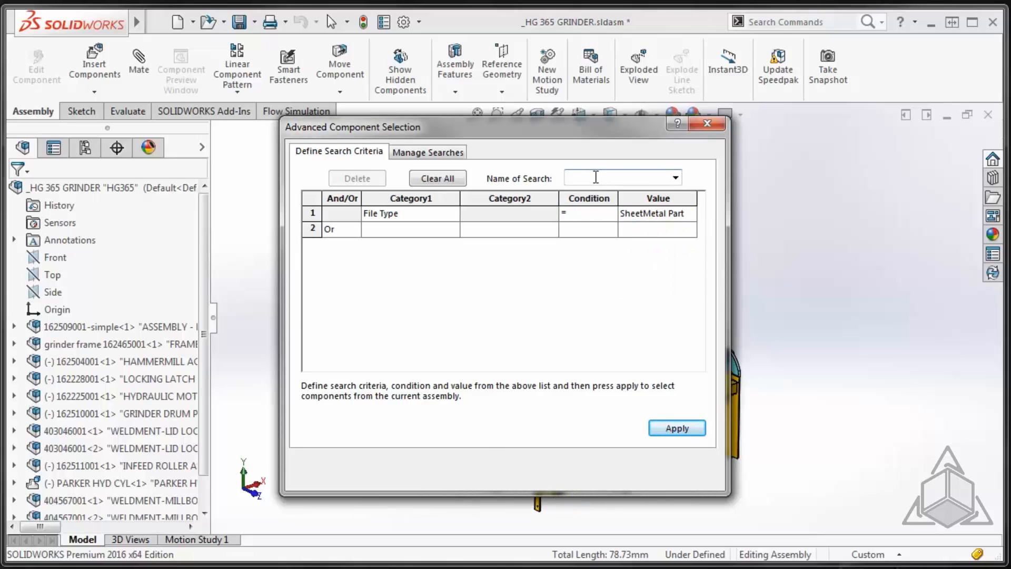
type("SM")
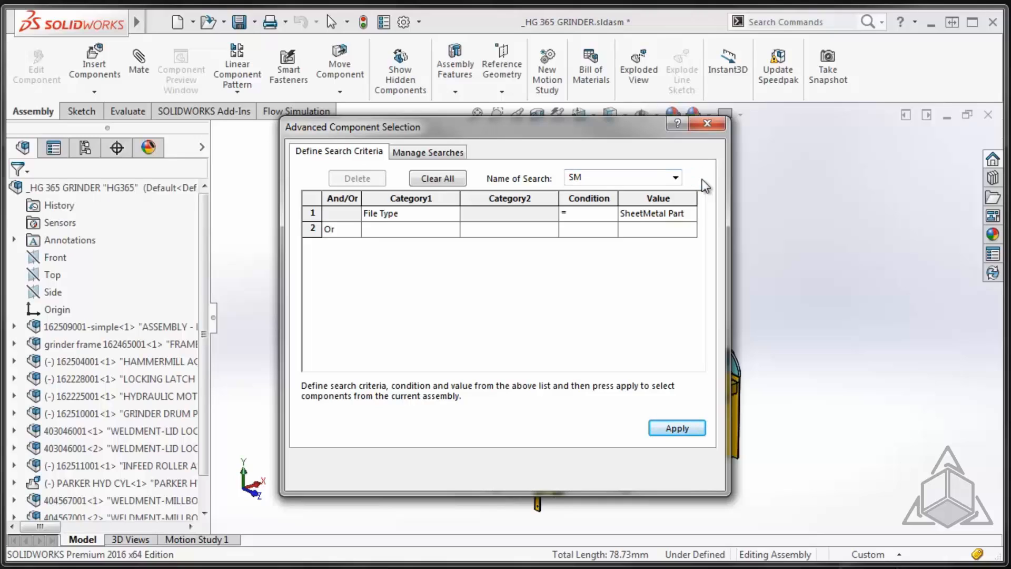
Step: Add the SM search to favorites so it appears among the selection tools
left_click(427, 152)
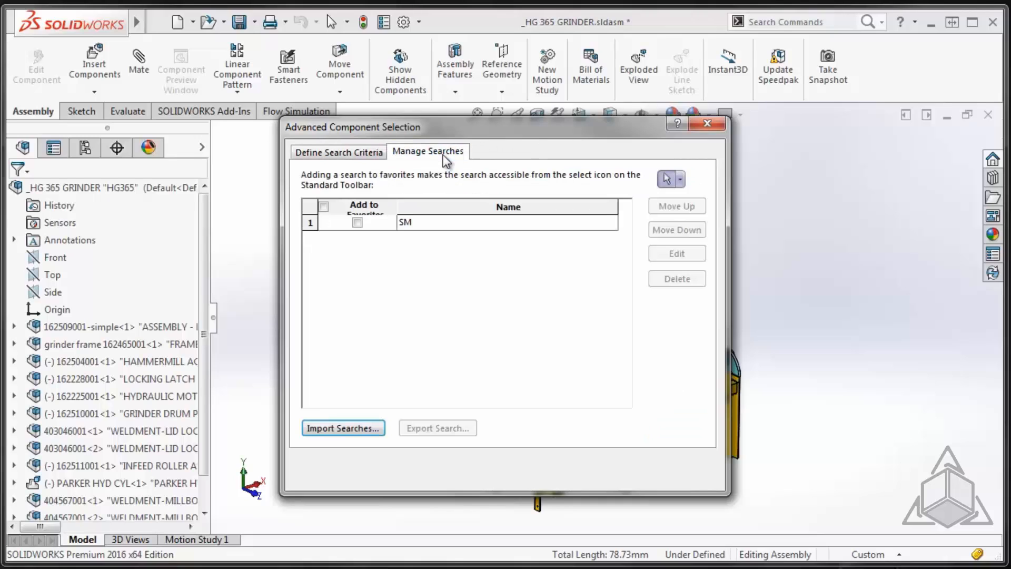
mouse_move(426, 165)
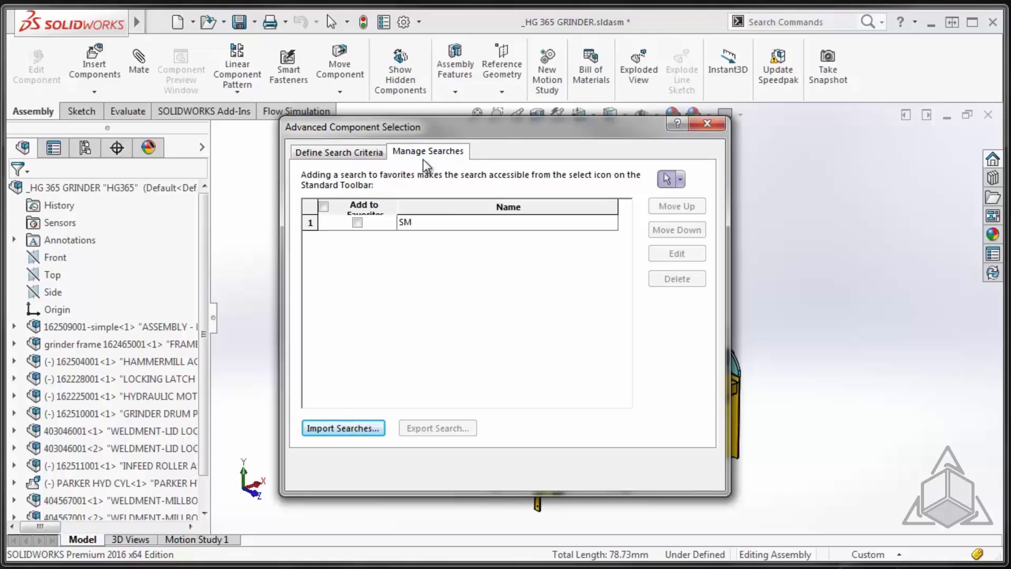
mouse_move(542, 181)
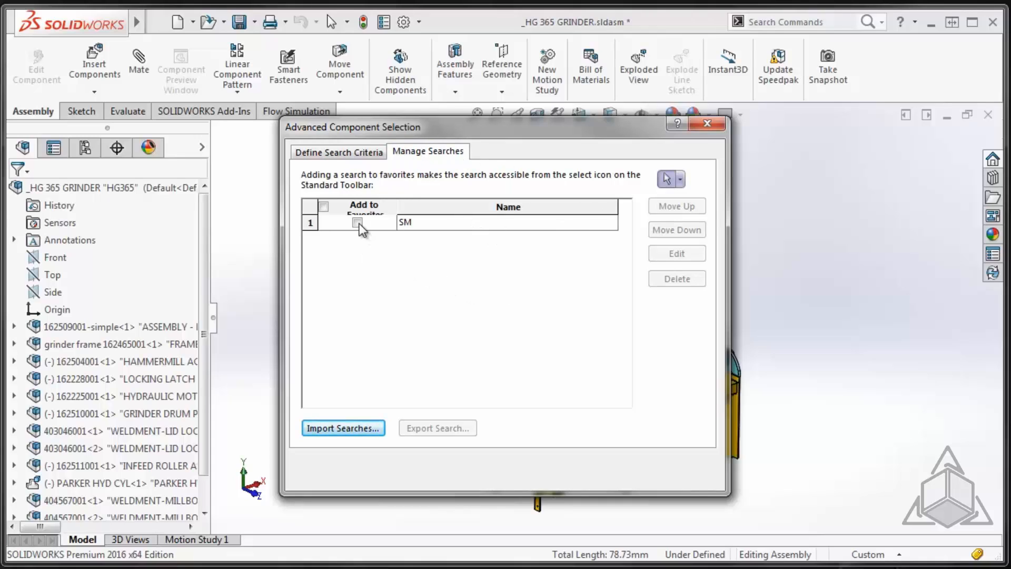
left_click(354, 222)
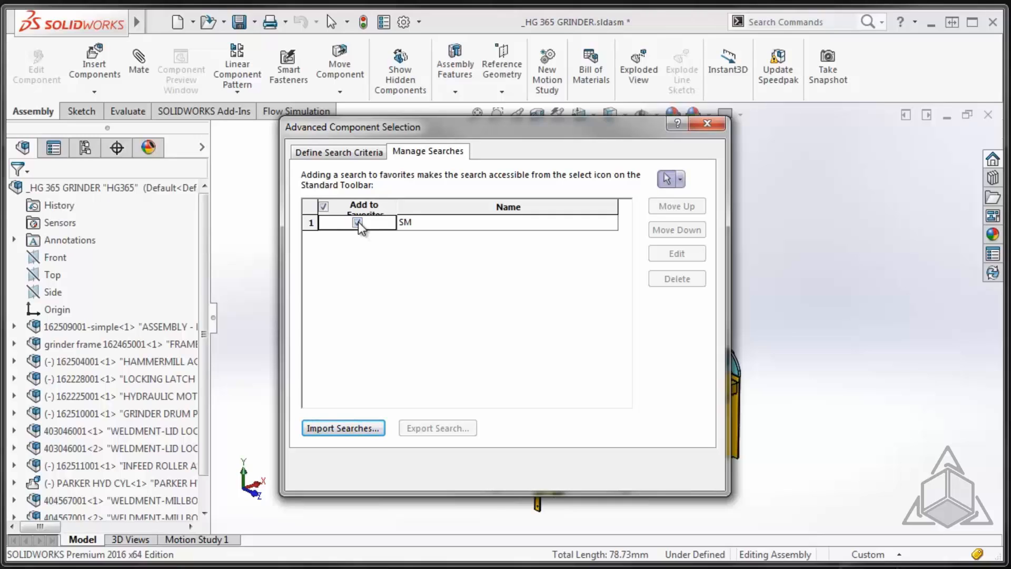
left_click(356, 223)
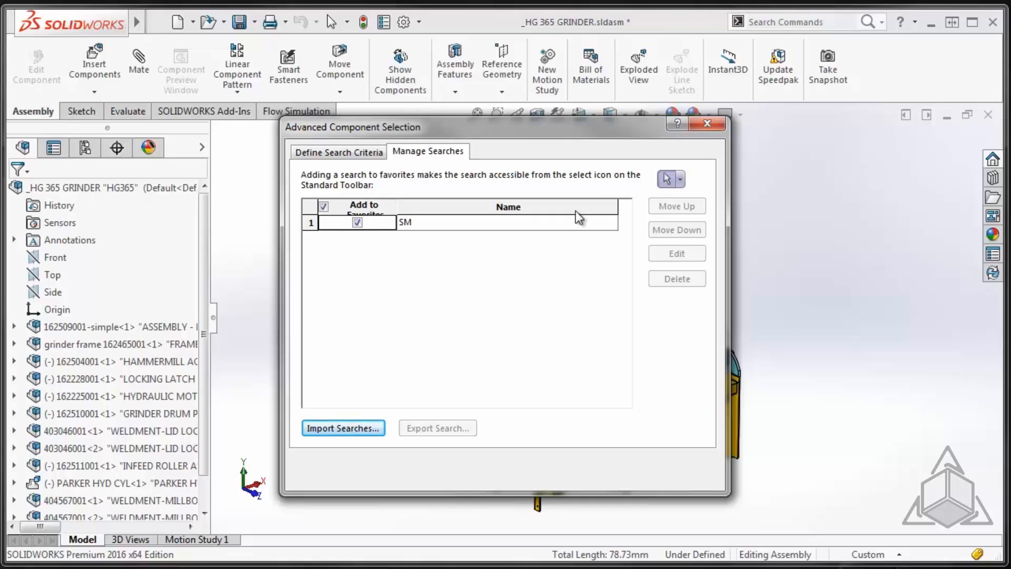
left_click(707, 122)
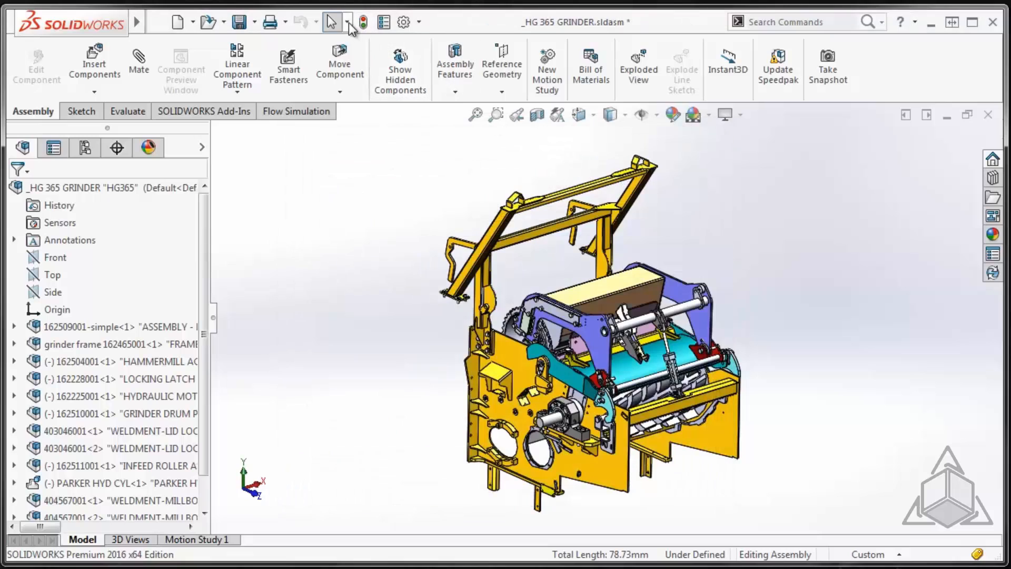
left_click(345, 21)
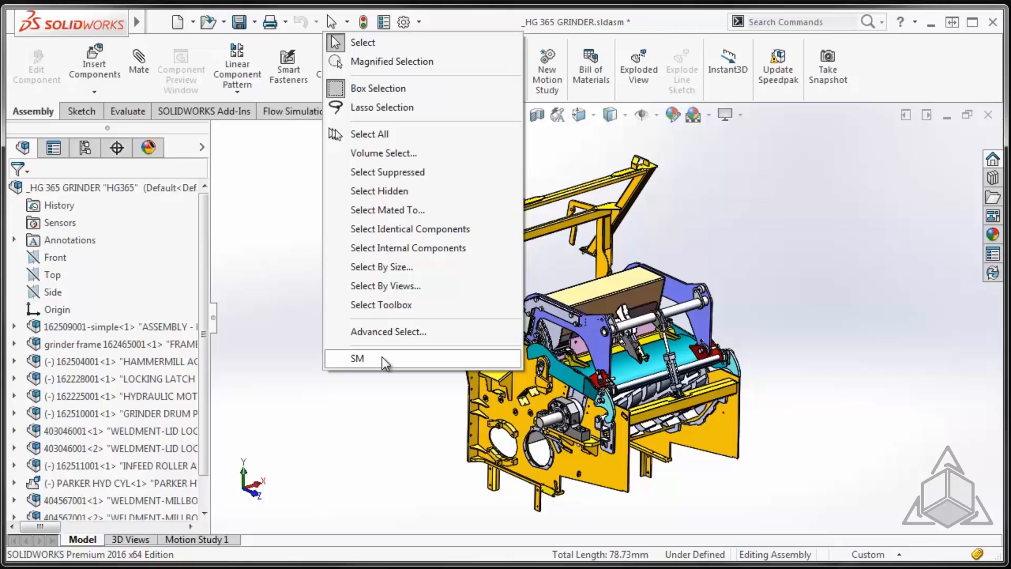
mouse_move(828, 66)
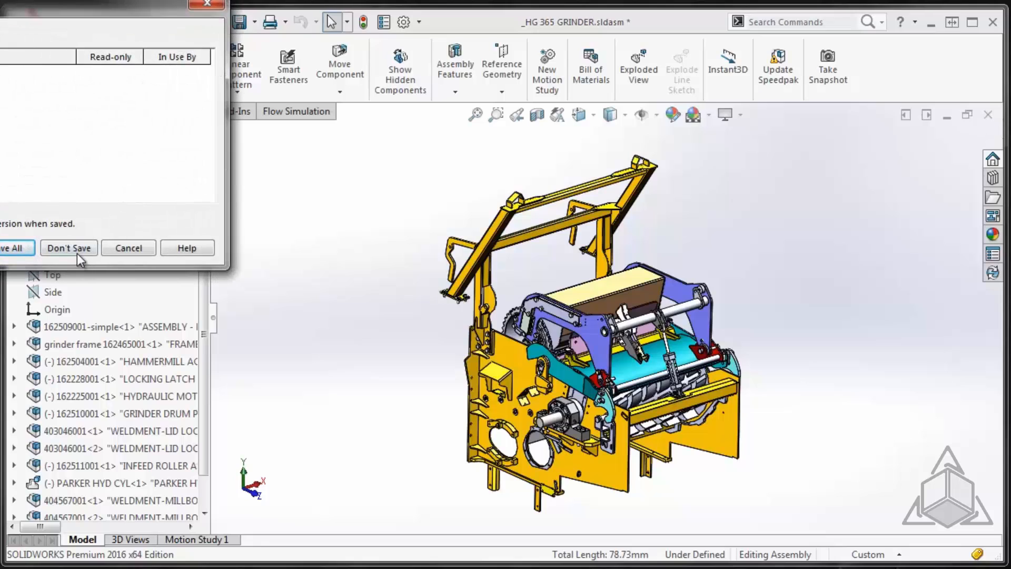
Step: Close the assembly without saving and reopen the recent Update.SLDDRW drawing
left_click(67, 247)
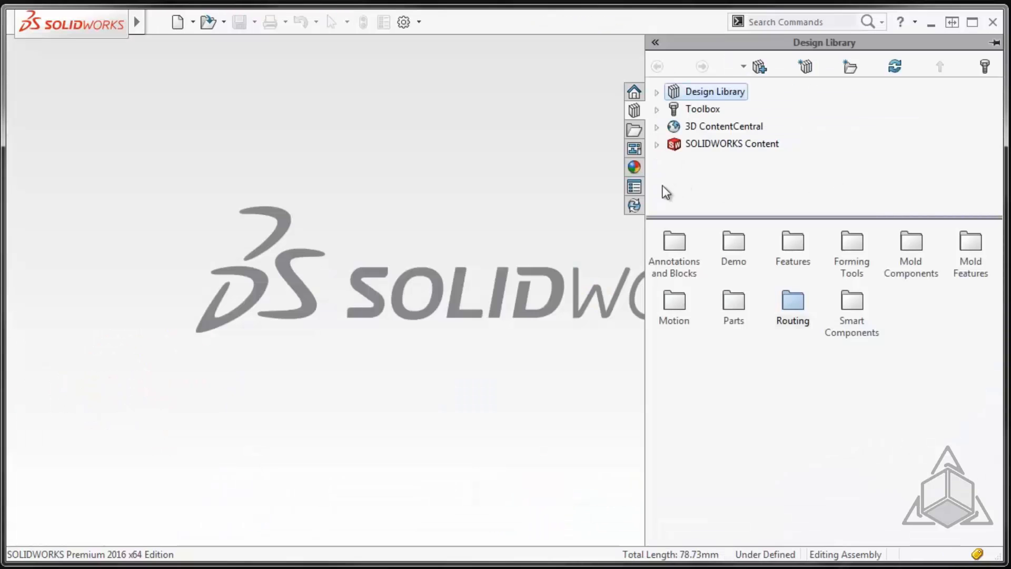
left_click(155, 23)
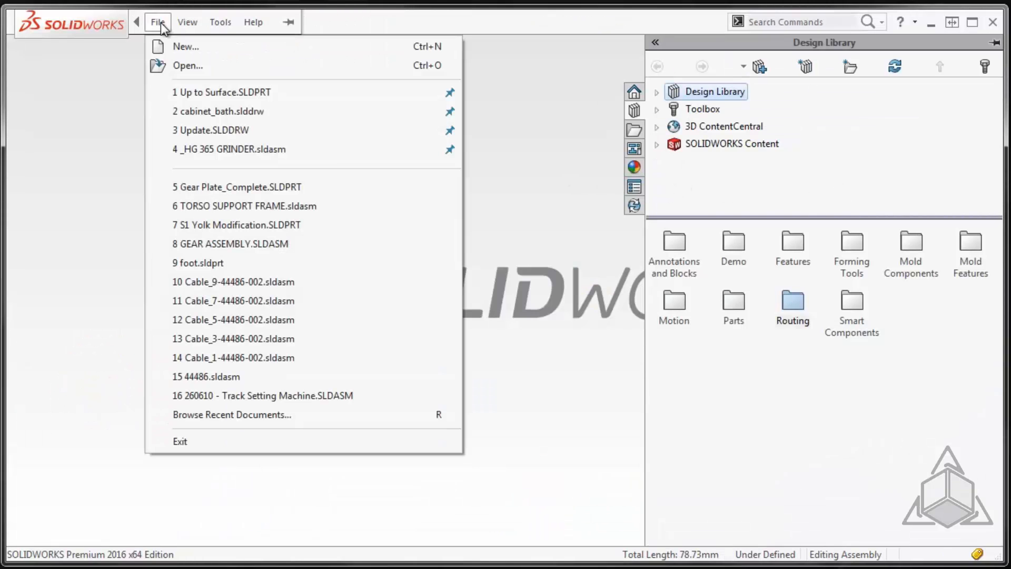
left_click(210, 130)
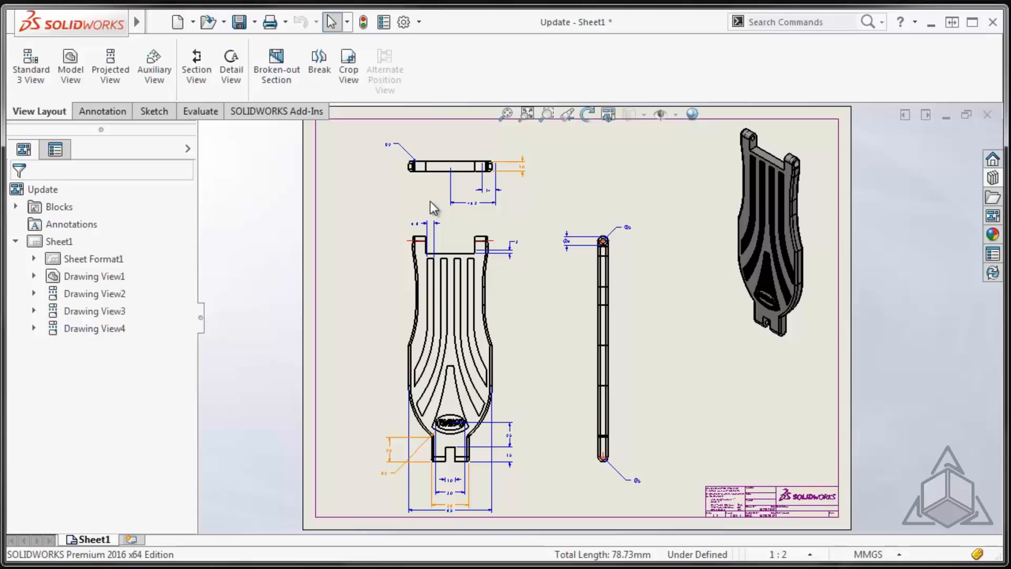
mouse_move(424, 31)
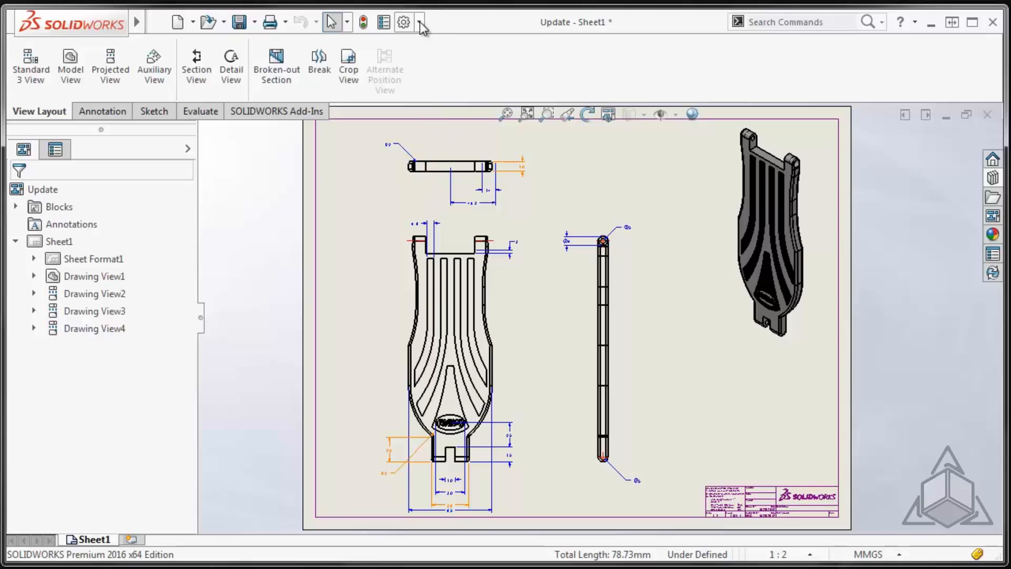
Step: Review the Drawings, Changed dimensions colour entry in System Options > Colors
left_click(421, 21)
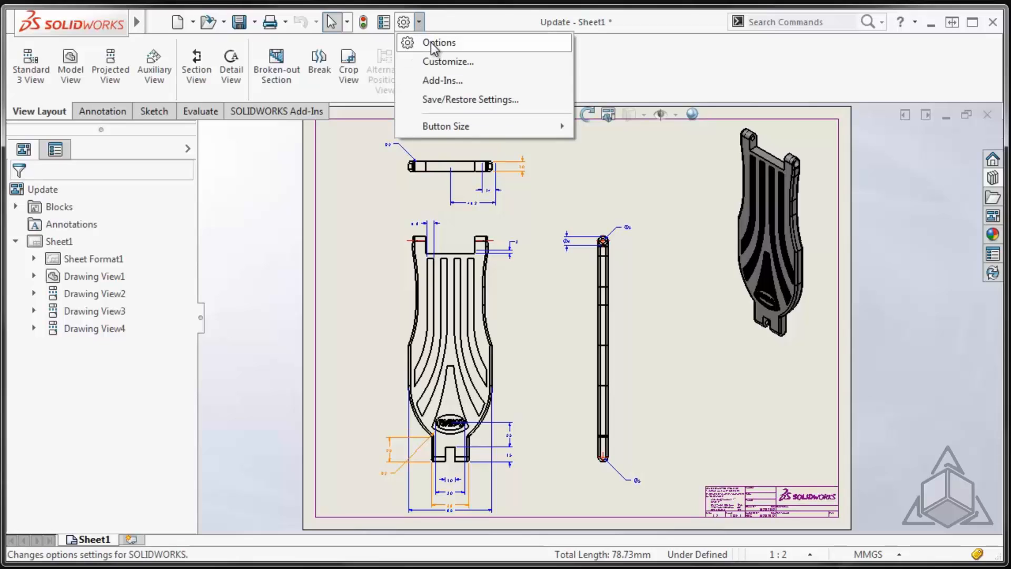
left_click(438, 42)
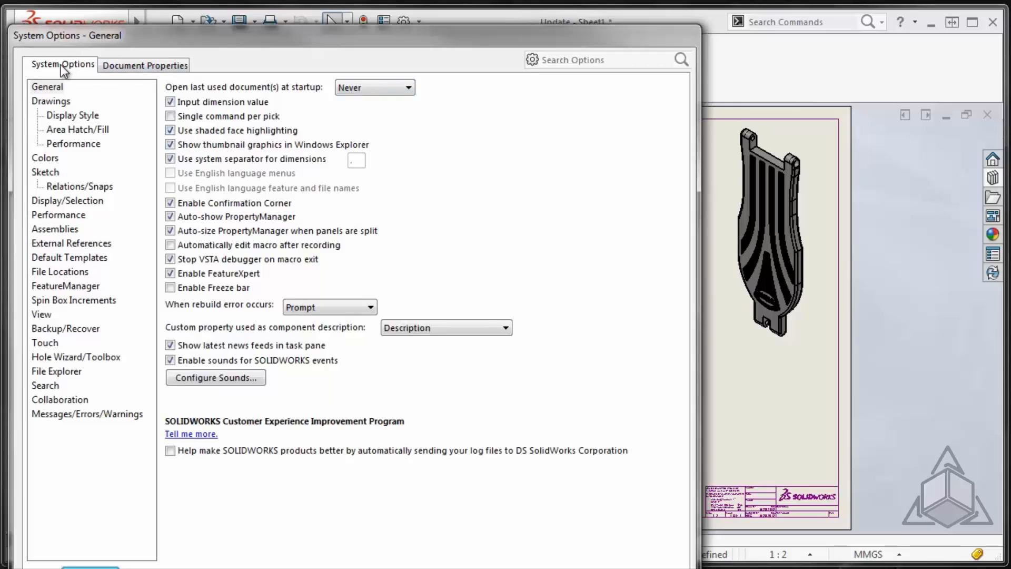
left_click(44, 158)
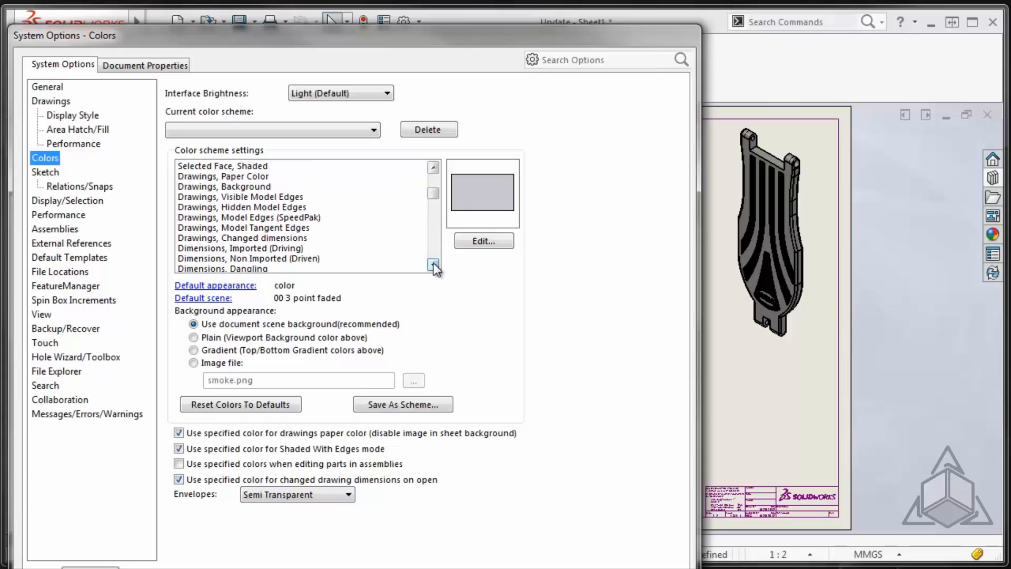
left_click(432, 264)
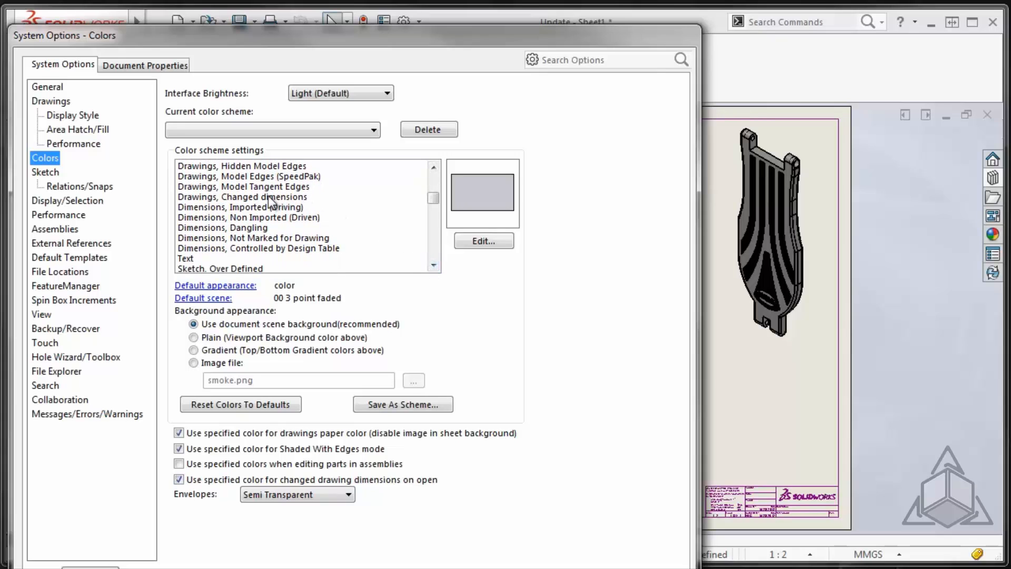
left_click(242, 197)
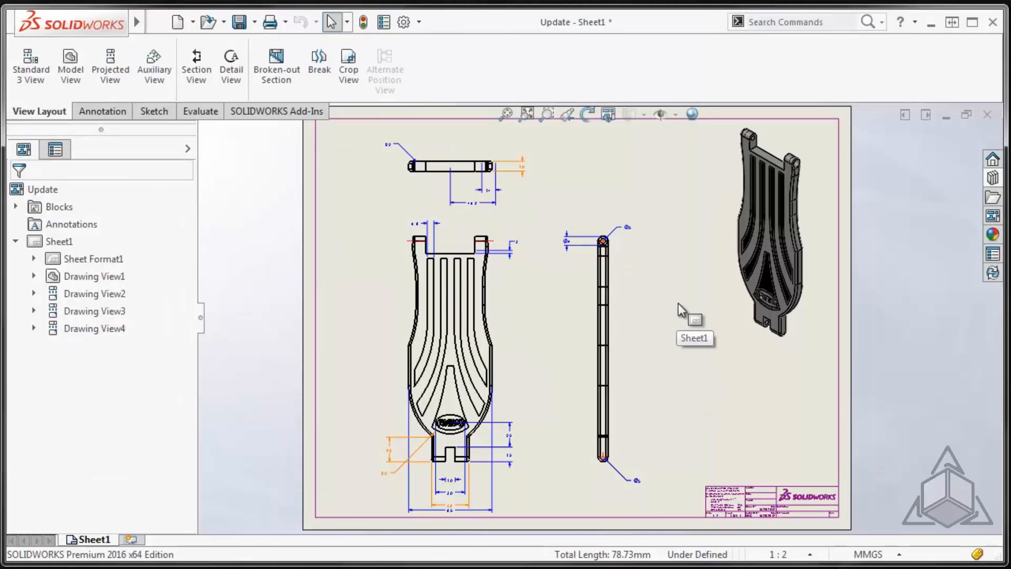
mouse_move(348, 203)
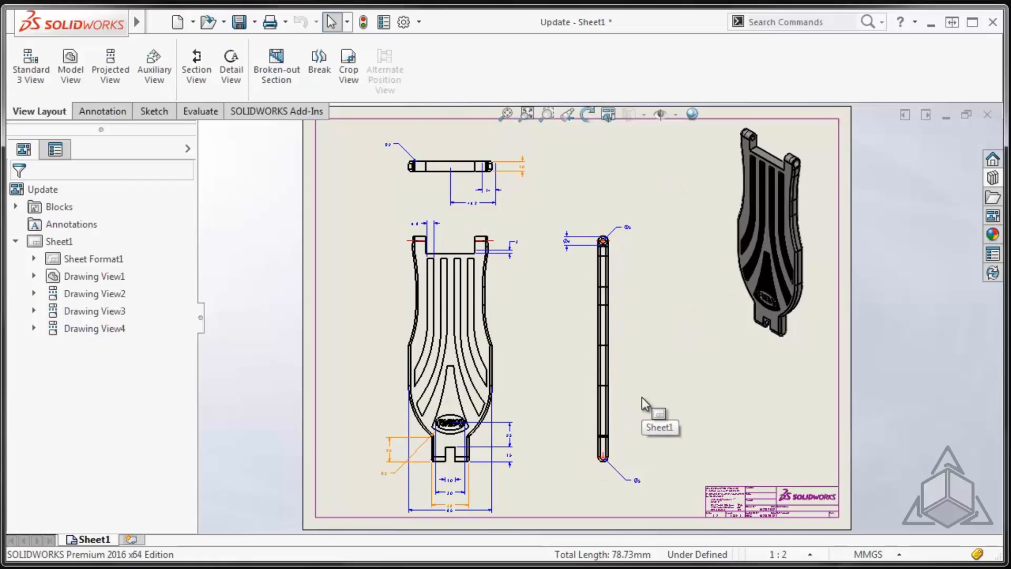
mouse_move(733, 334)
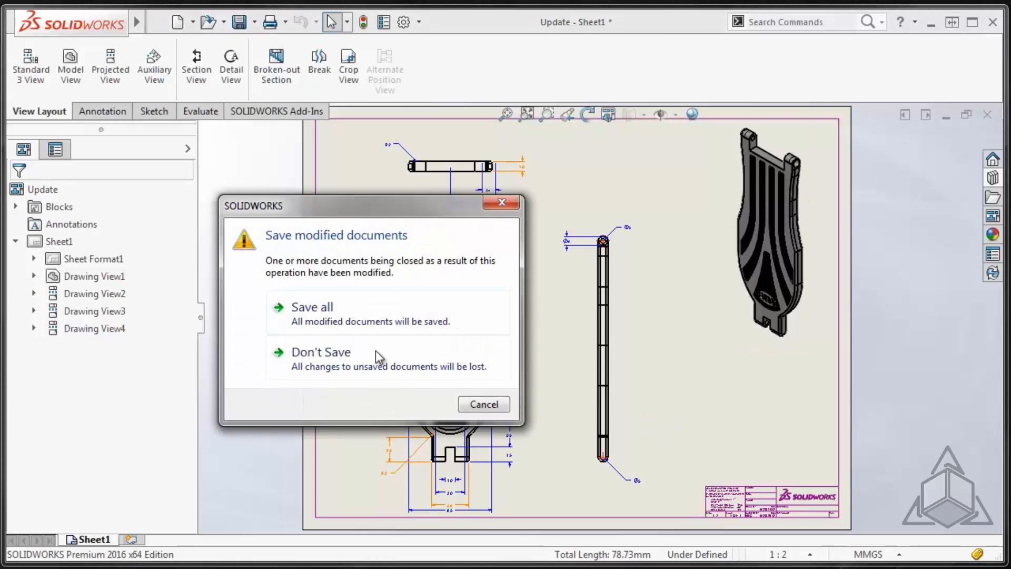
Step: Discard the Update drawing's changes and show the recent documents gallery
left_click(320, 351)
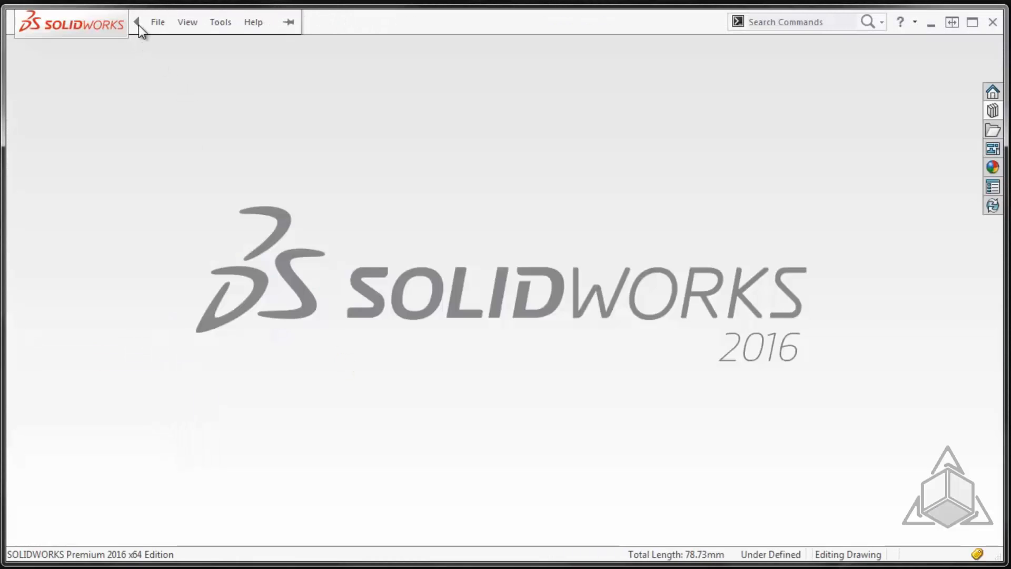
left_click(158, 22)
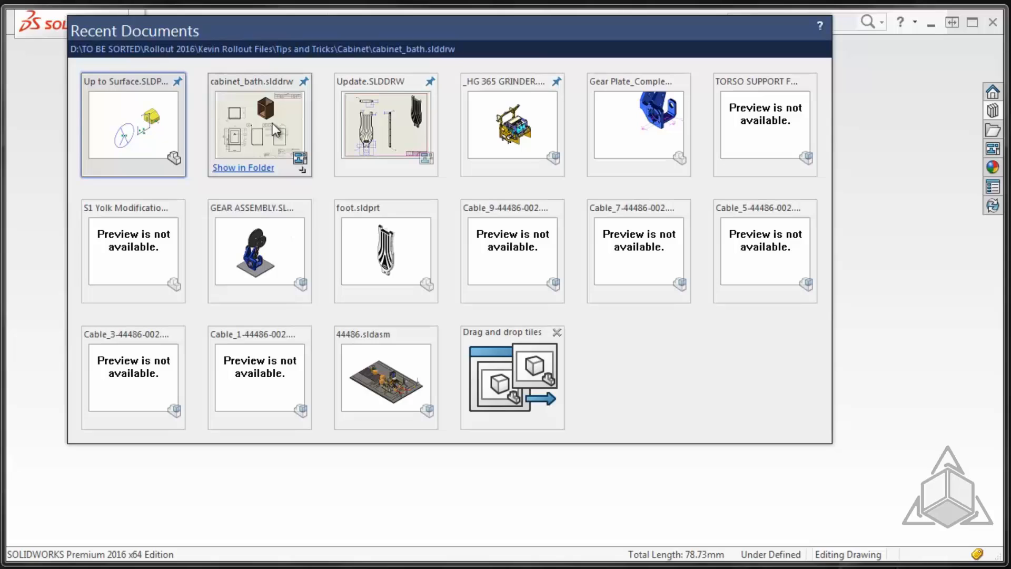
mouse_move(290, 142)
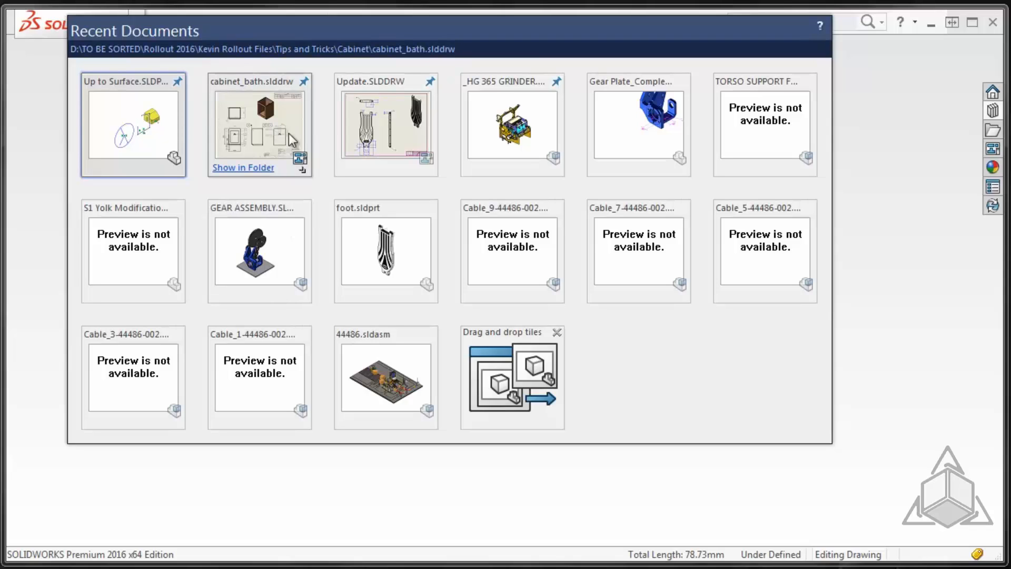
mouse_move(323, 164)
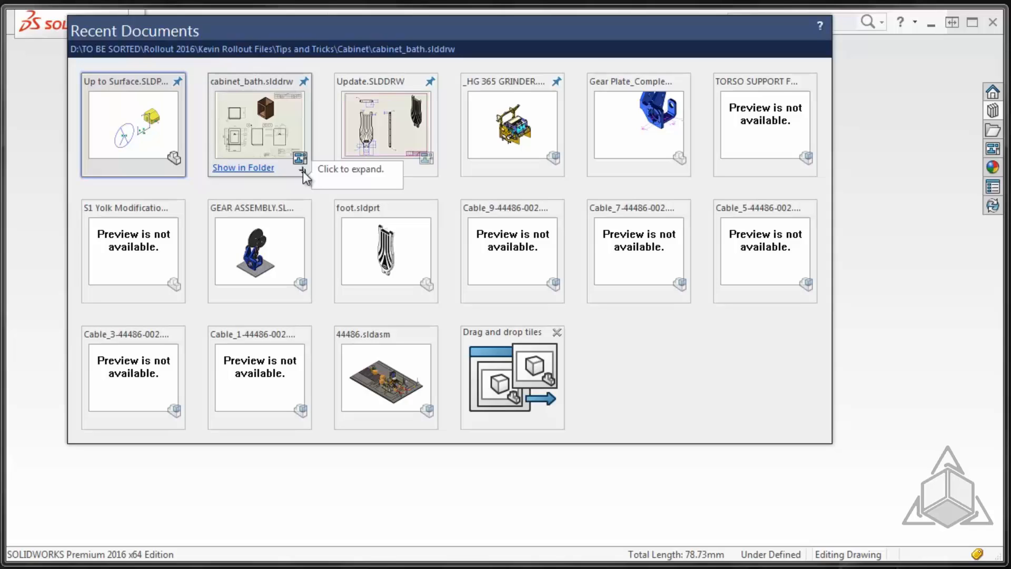
Step: Open cabinet_bath.slddrw with Mode set to Quick view
left_click(300, 158)
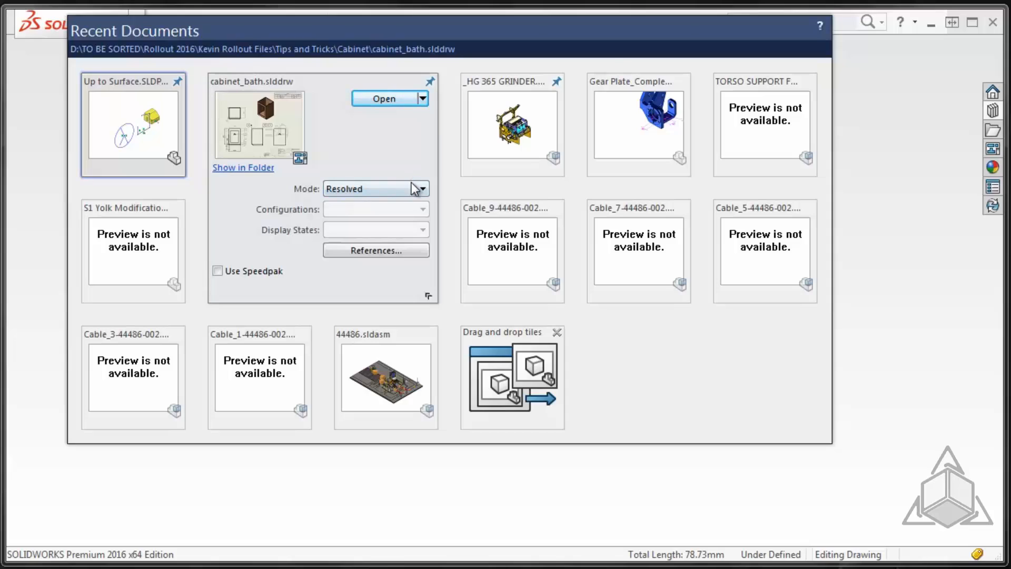
left_click(423, 189)
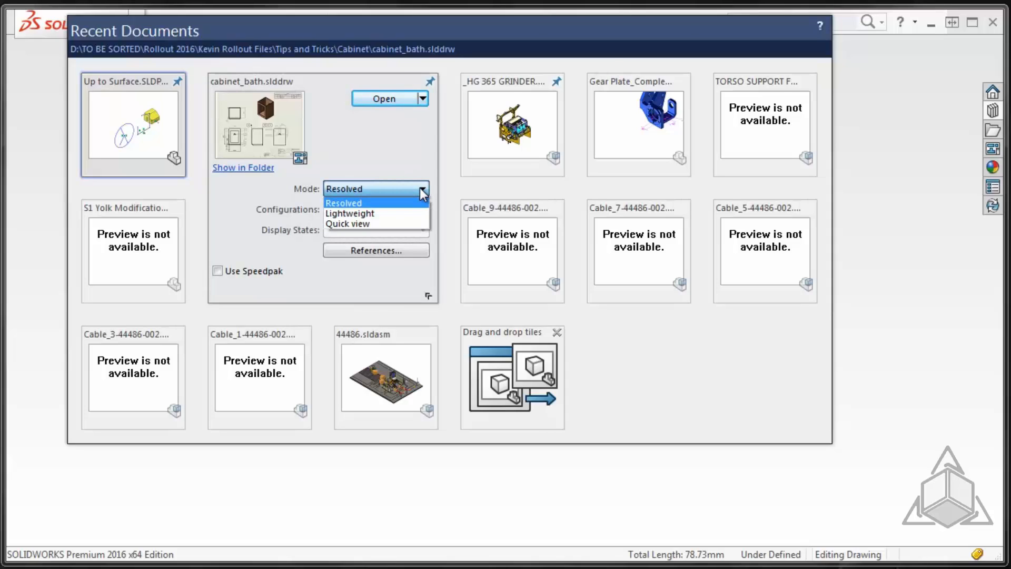
mouse_move(365, 223)
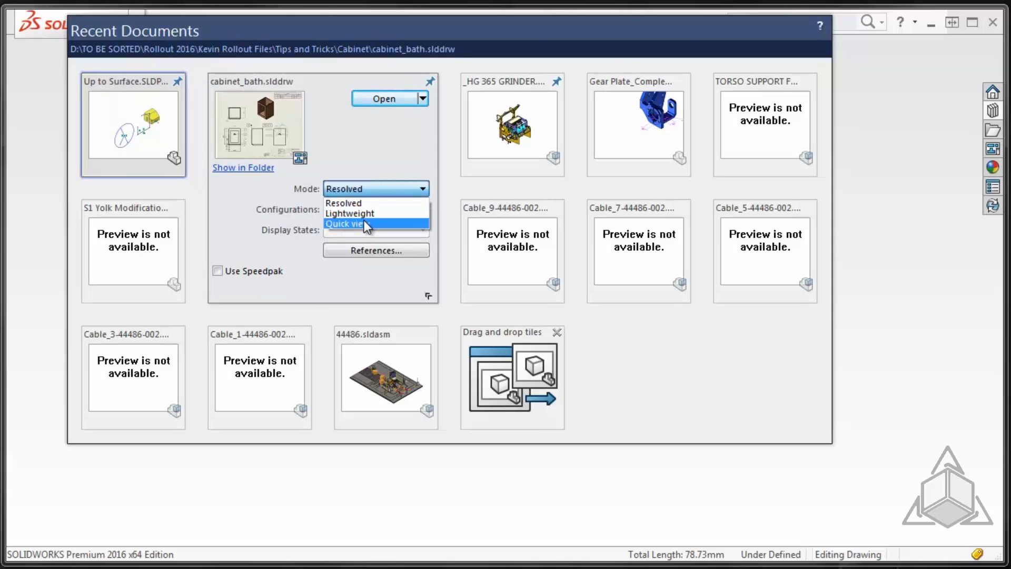
left_click(346, 223)
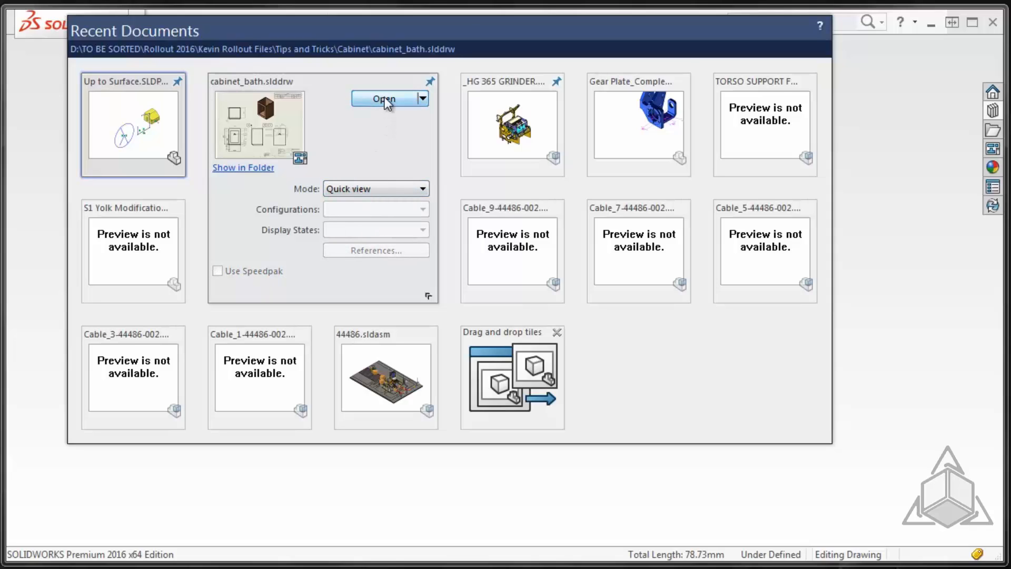
left_click(383, 99)
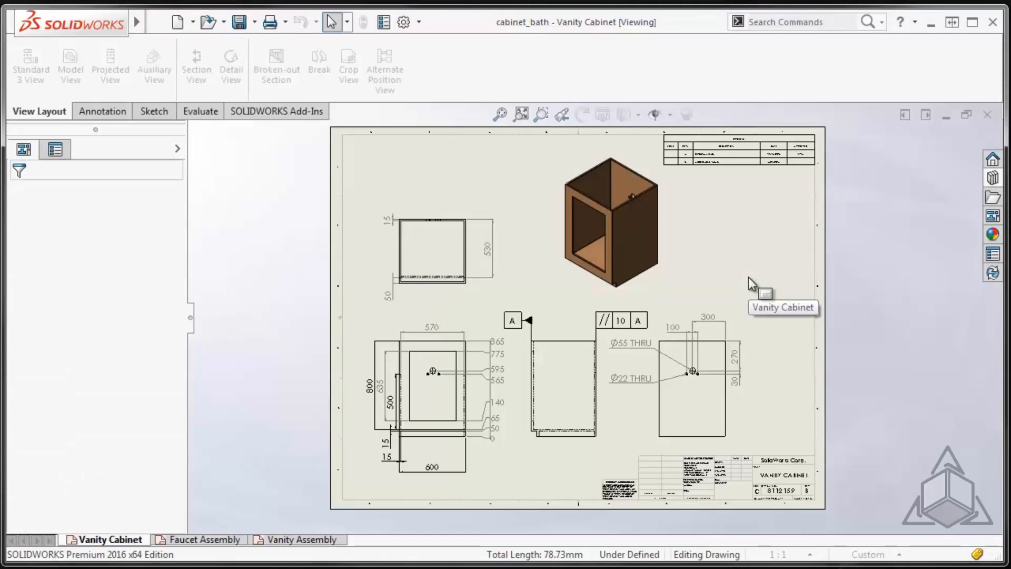
mouse_move(684, 305)
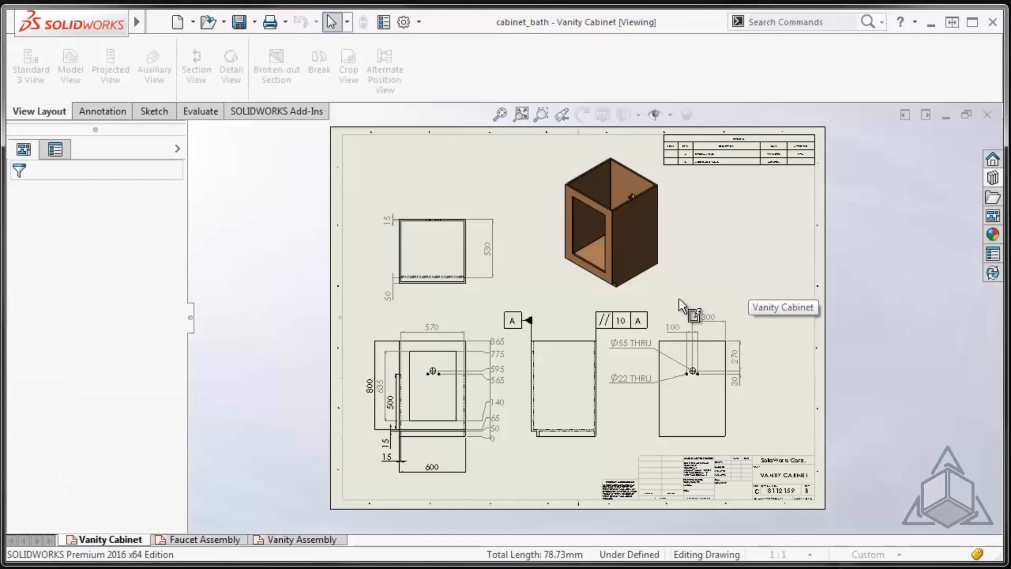
mouse_move(577, 362)
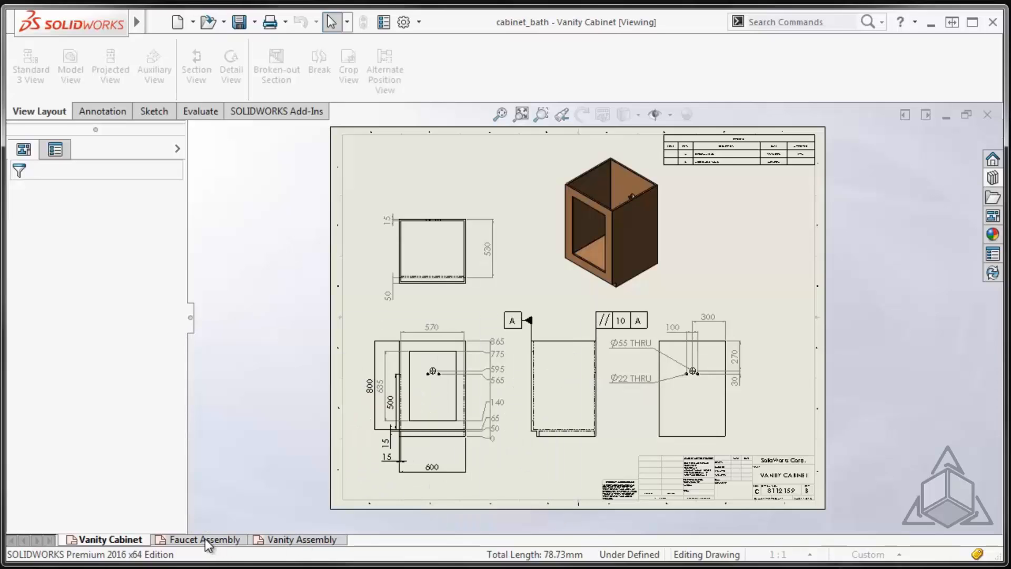
Step: Switch the cabinet_bath drawing to its Faucet Assembly sheet in Quick view
left_click(200, 539)
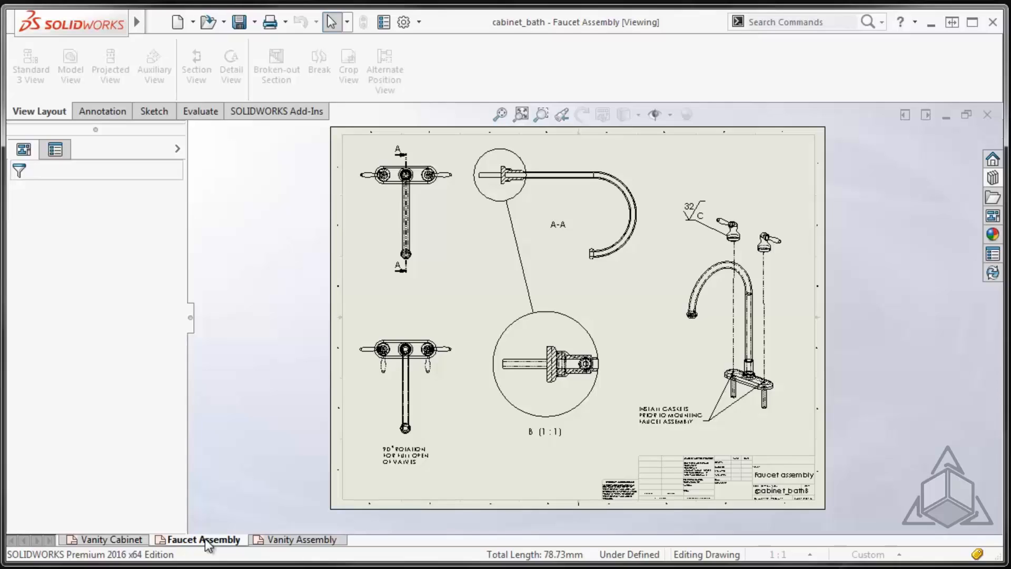
Step: Fully load the Faucet Assembly sheet via Load Sheet from its sheet tab menu
right_click(205, 542)
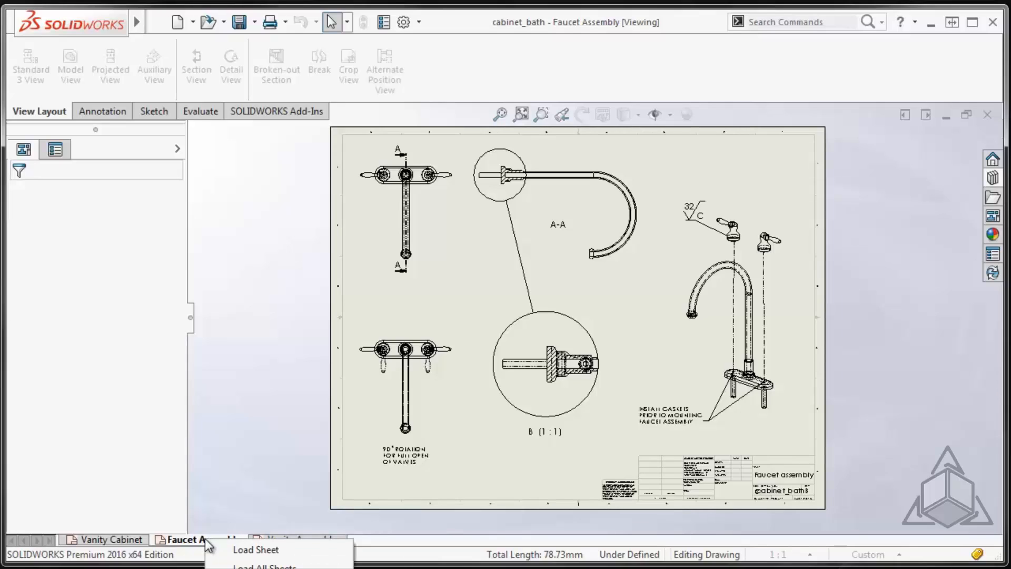
mouse_move(263, 550)
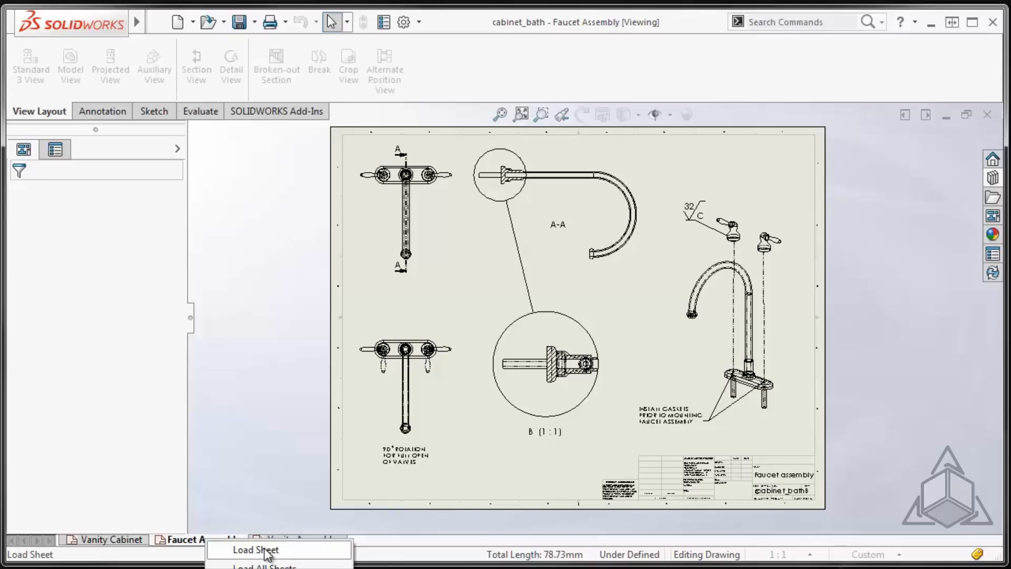
left_click(258, 550)
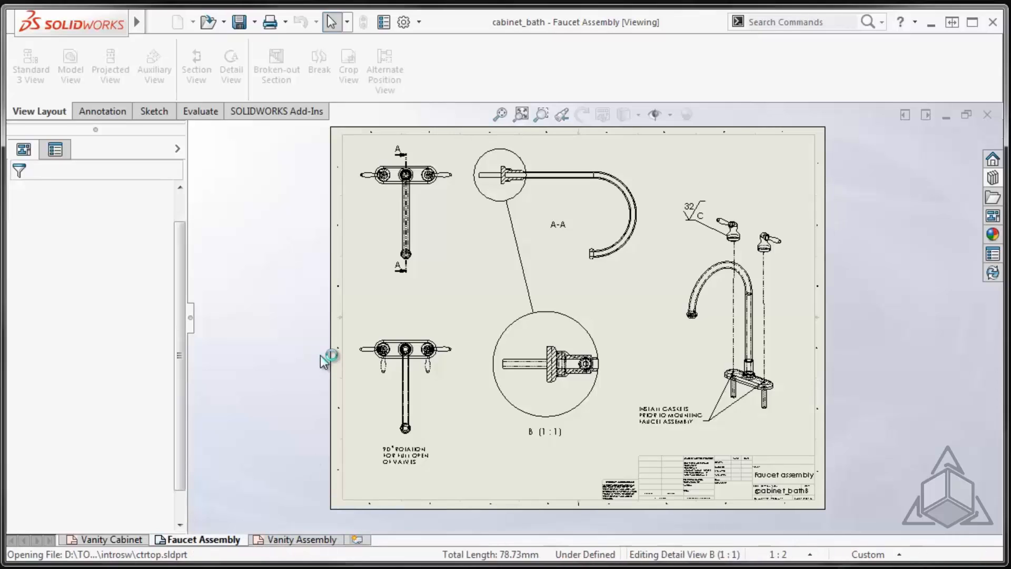